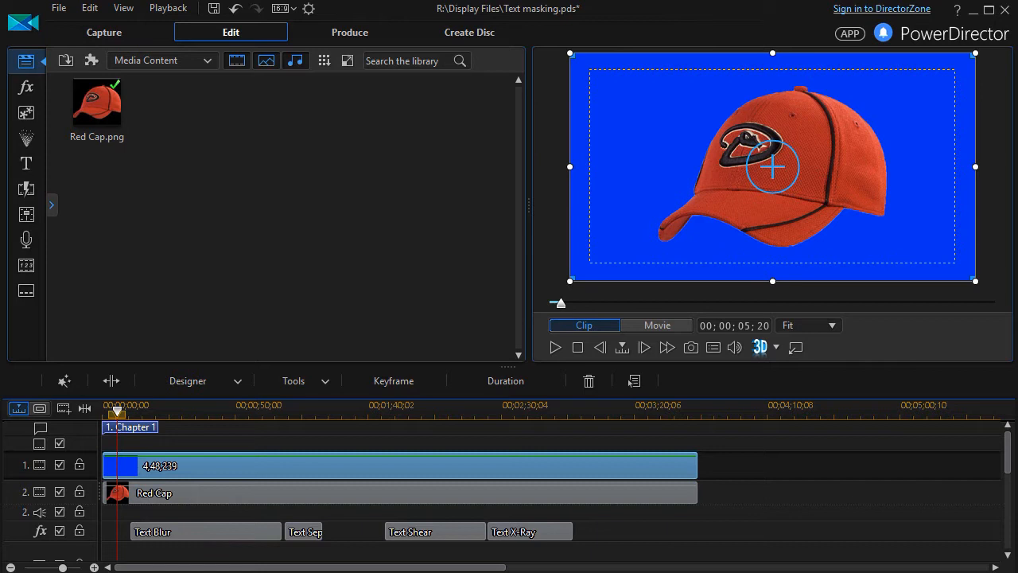
pyautogui.moveTo(144, 388)
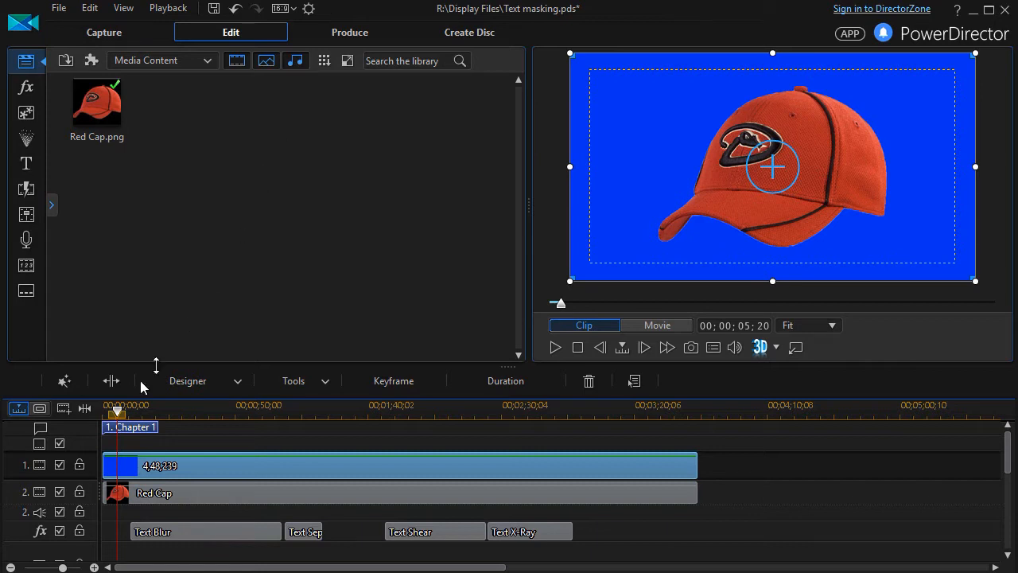
pyautogui.moveTo(220, 497)
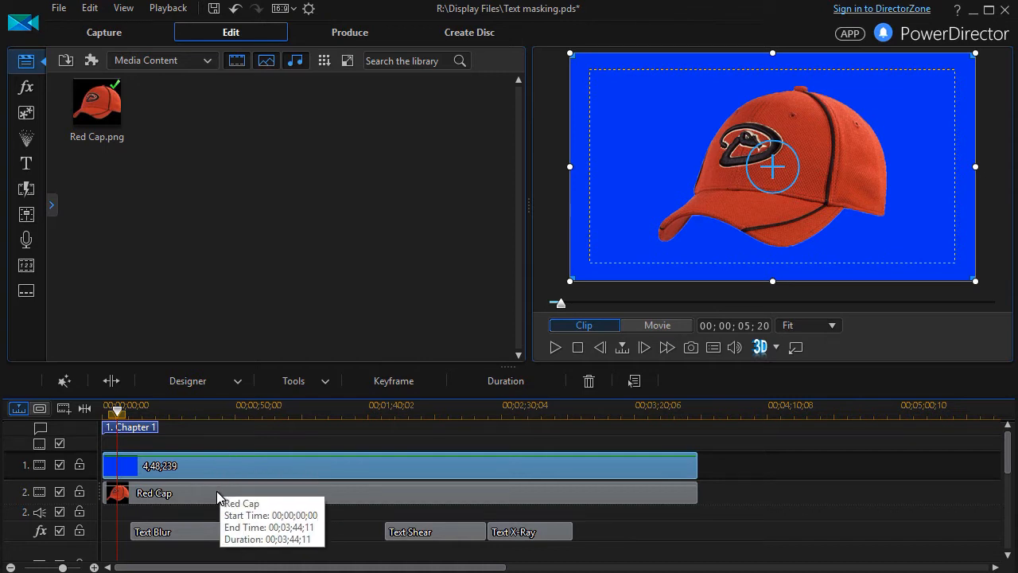
pyautogui.moveTo(555, 354)
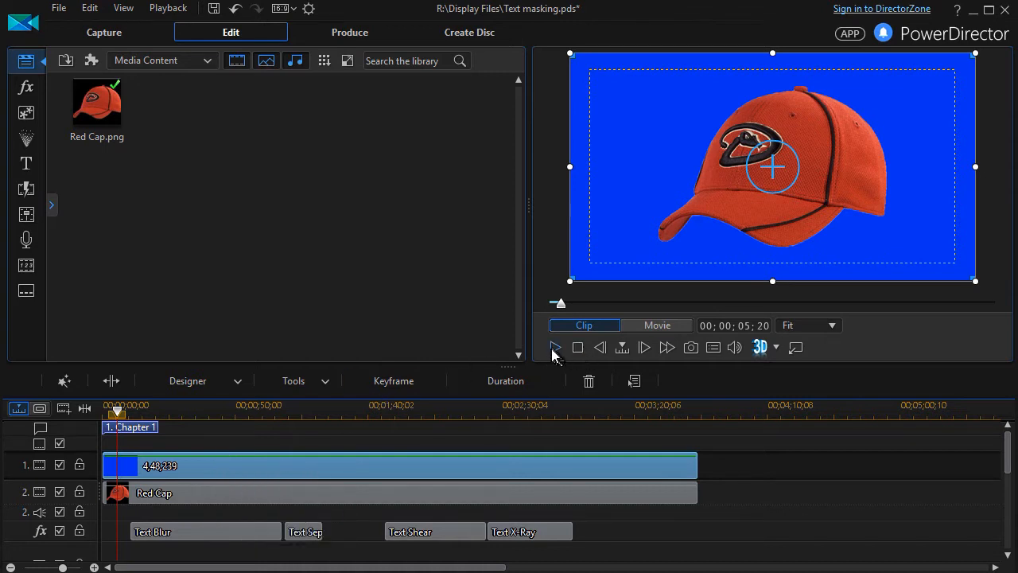
# Step: Play and pause the preview twice to watch blurred 'Today Only' cross the cap
pyautogui.click(555, 347)
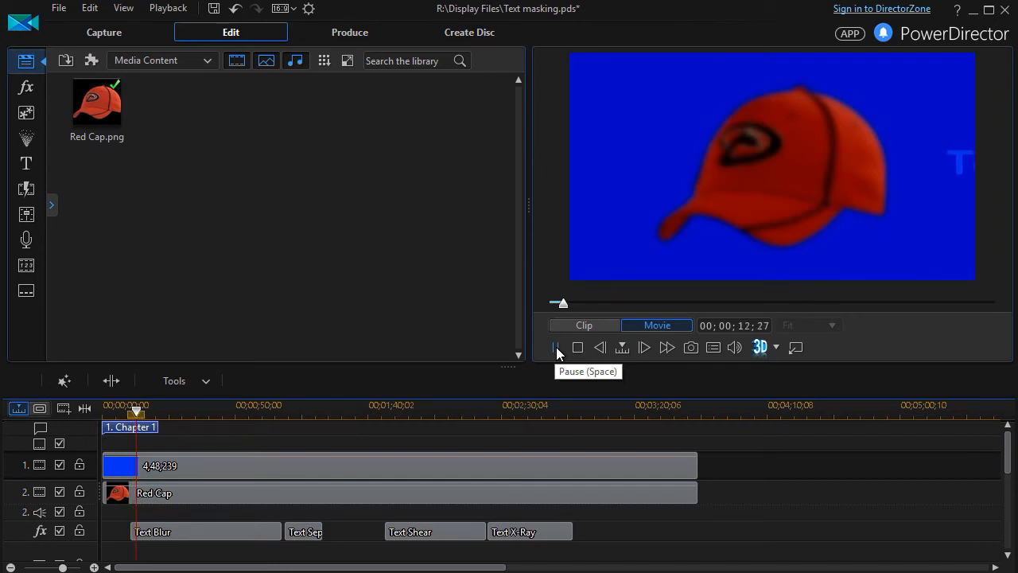
pyautogui.click(556, 346)
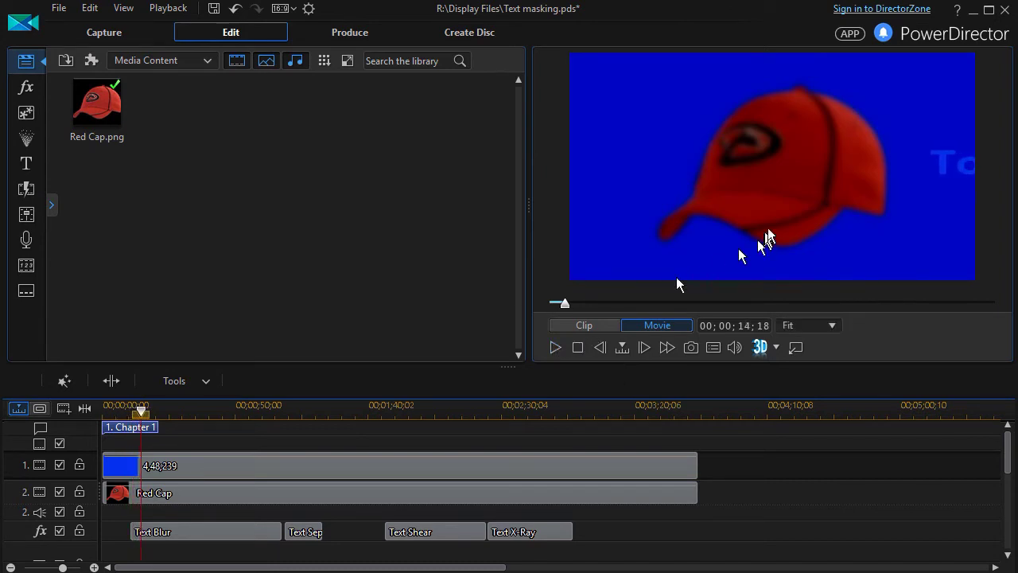
pyautogui.moveTo(788, 183)
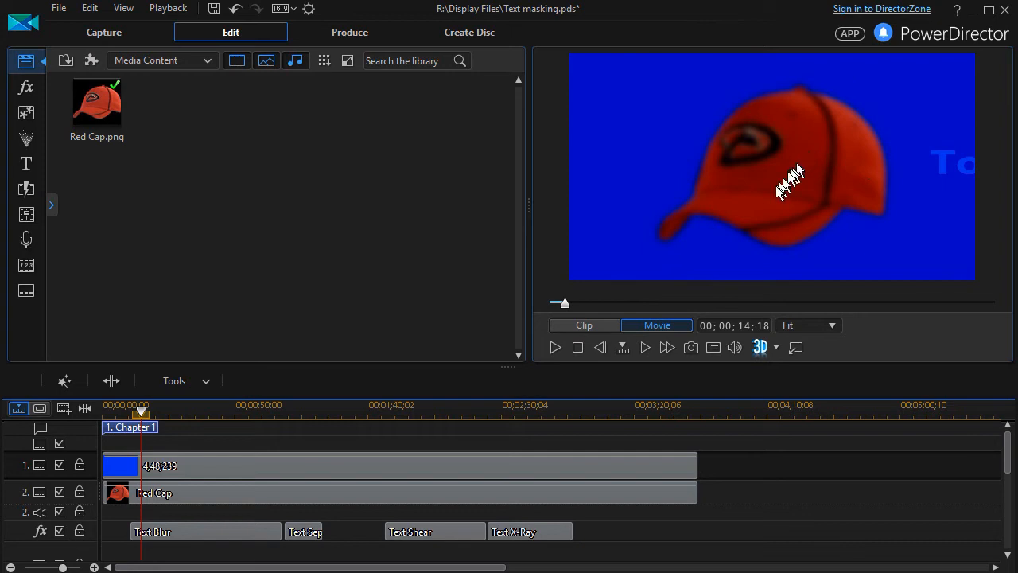
pyautogui.moveTo(754, 216)
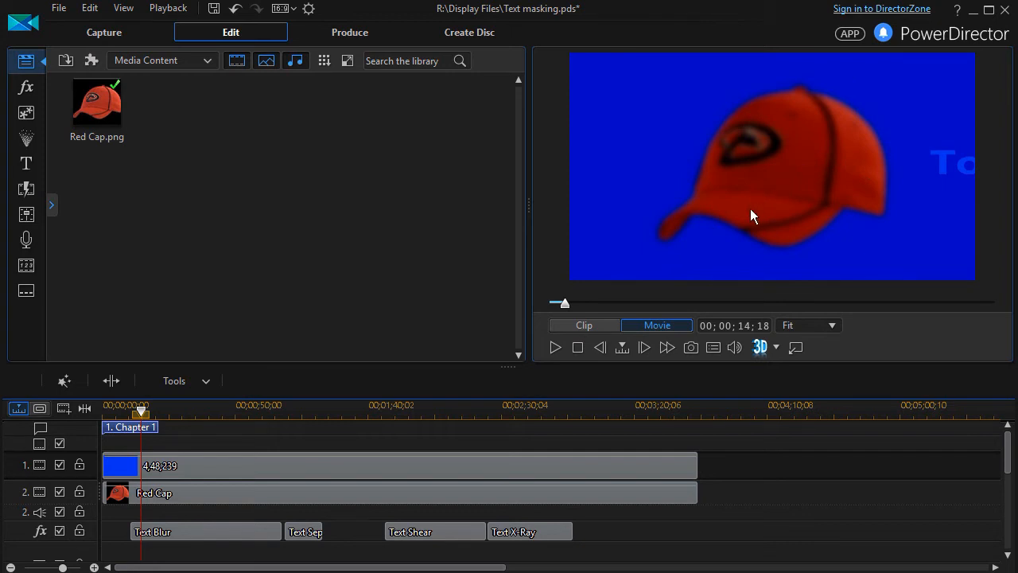
pyautogui.moveTo(843, 223)
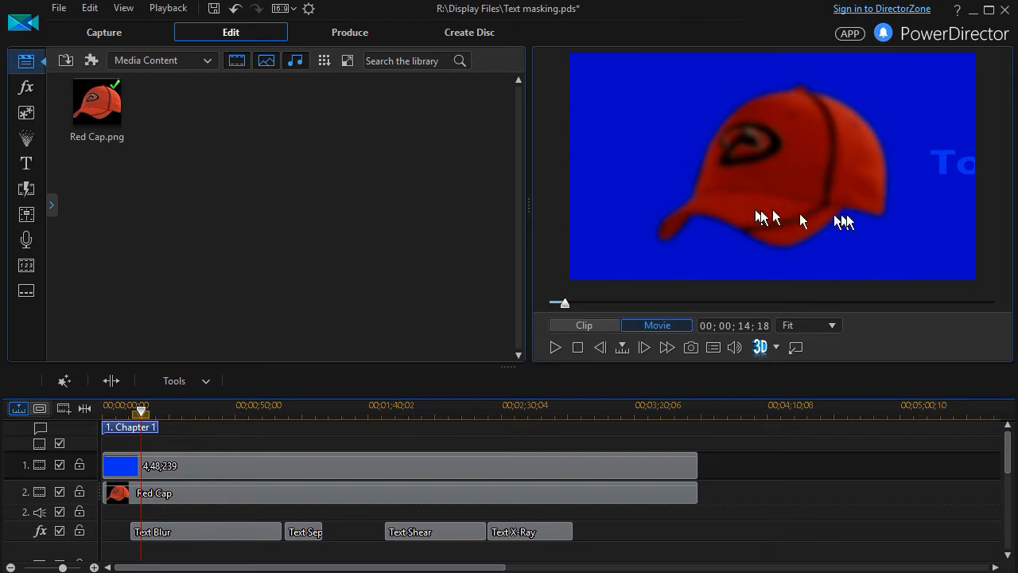
pyautogui.moveTo(947, 175)
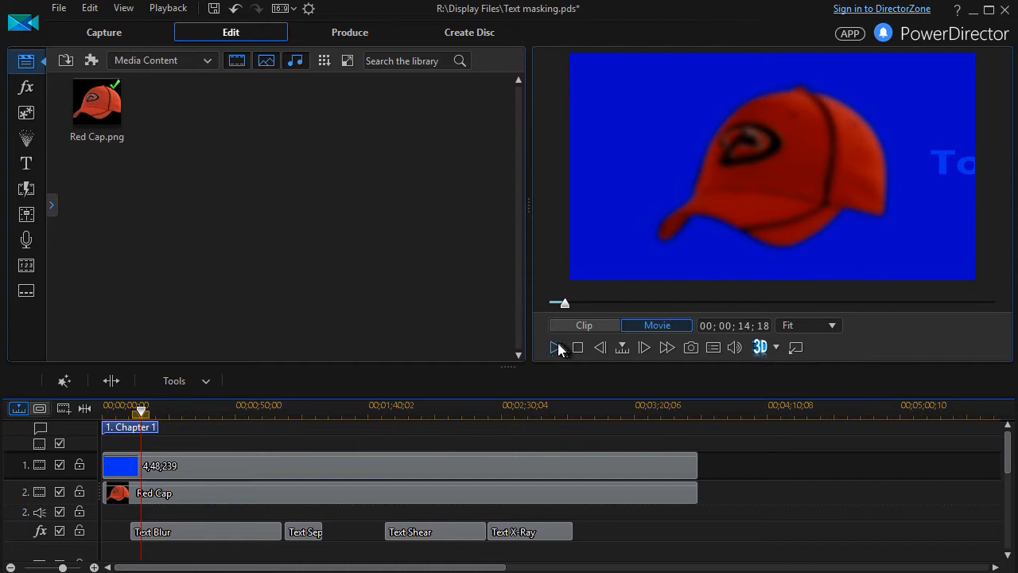
pyautogui.click(556, 347)
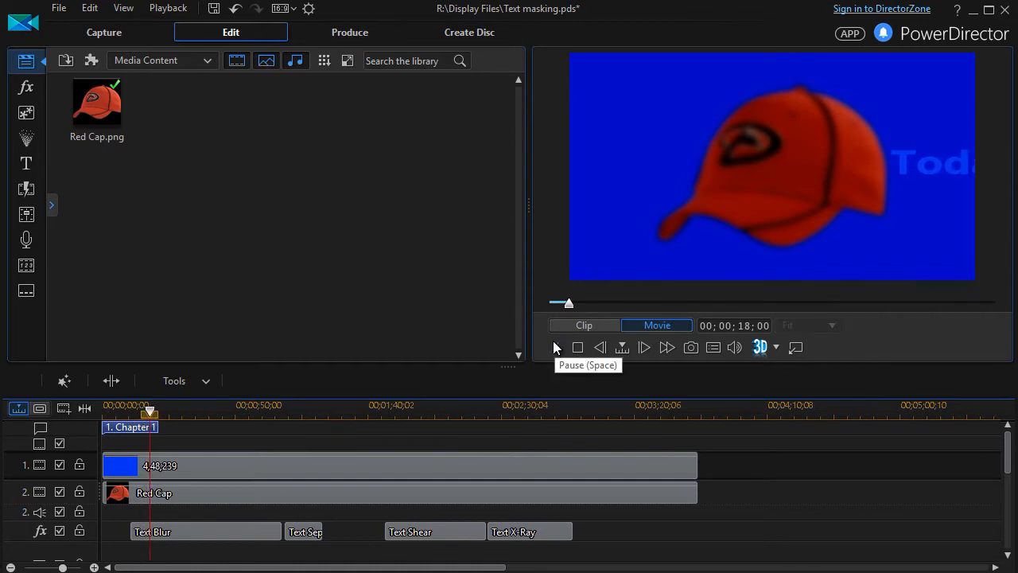
pyautogui.click(643, 347)
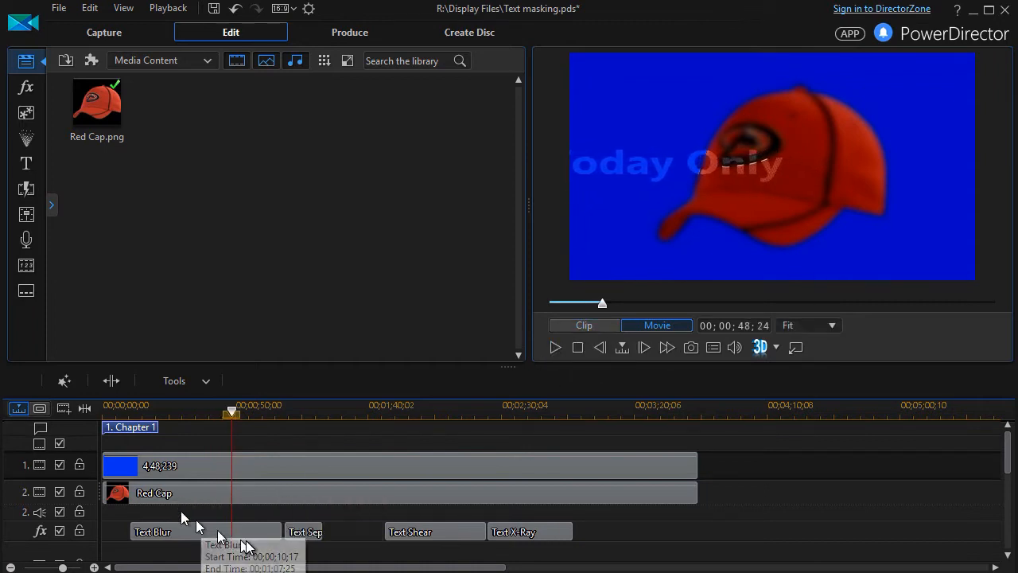
pyautogui.moveTo(247, 529)
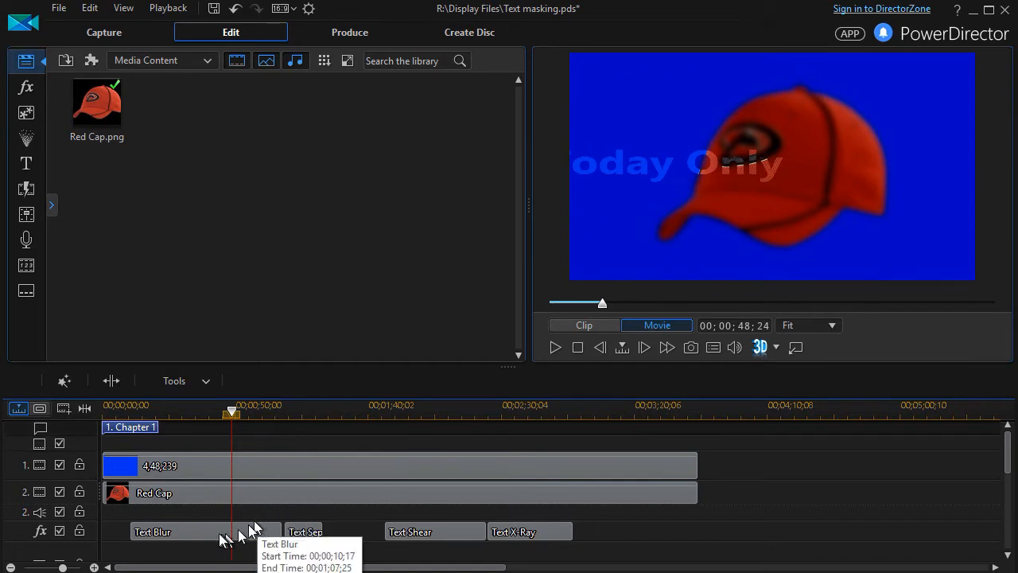
# Step: Right-click the Text Blur clip, then replay until 'Today Only' centers on the cap
pyautogui.click(179, 531)
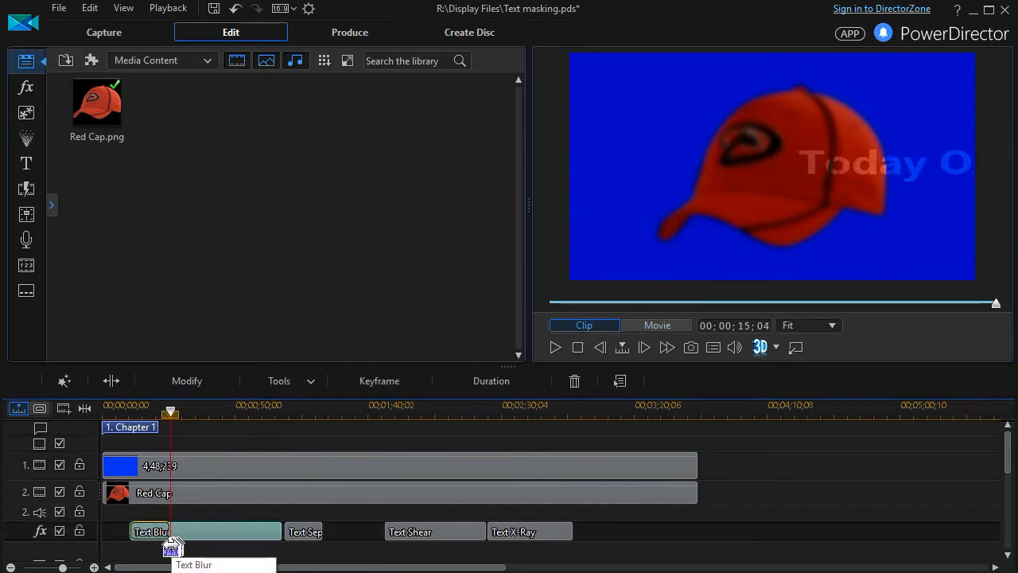
pyautogui.rightClick(173, 545)
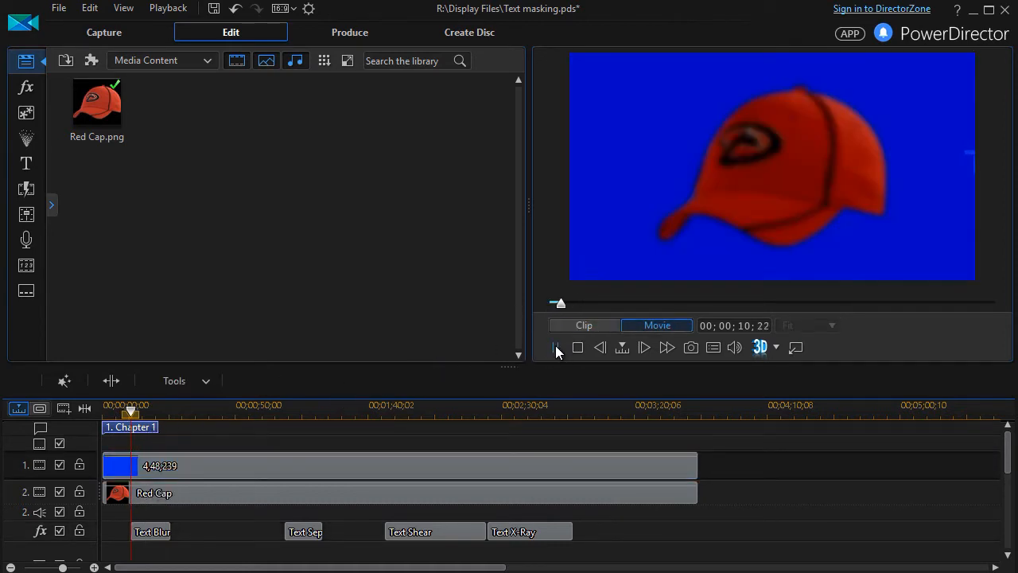
pyautogui.click(557, 347)
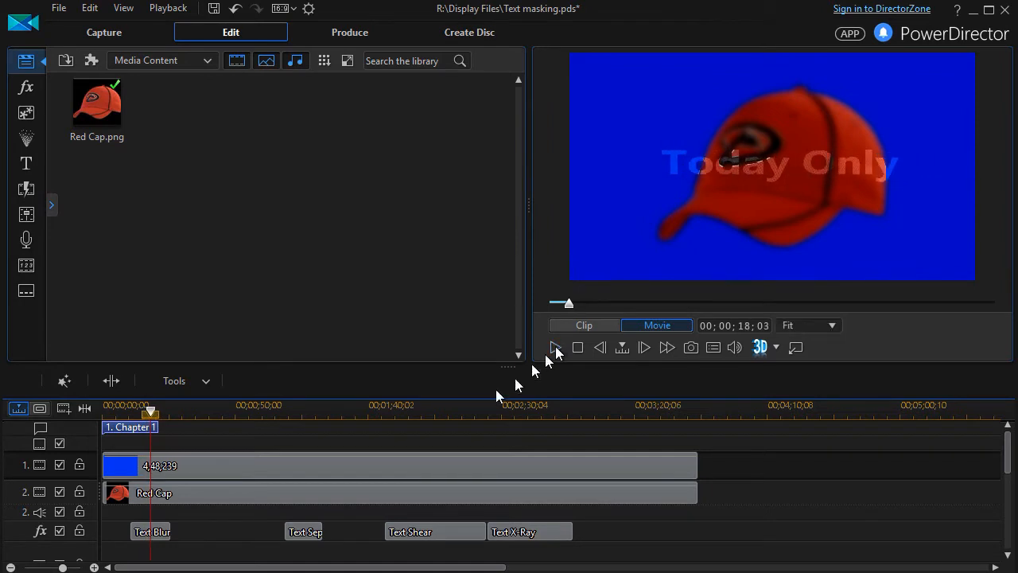
# Step: Open the Text Blur settings and set blur Contrast to 33 and Degree to 13
pyautogui.doubleClick(151, 532)
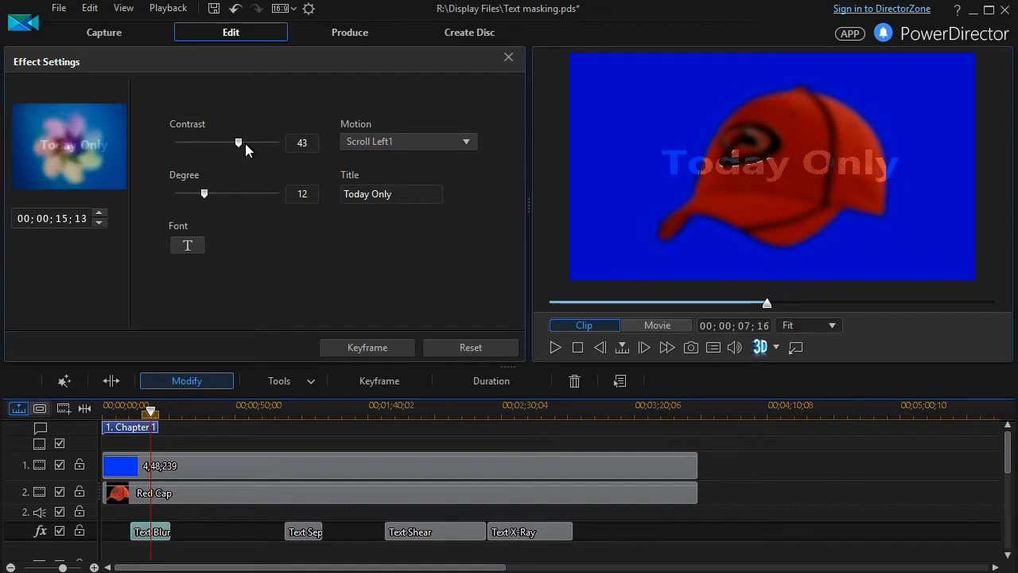
pyautogui.moveTo(237, 141); pyautogui.dragTo(175, 142)
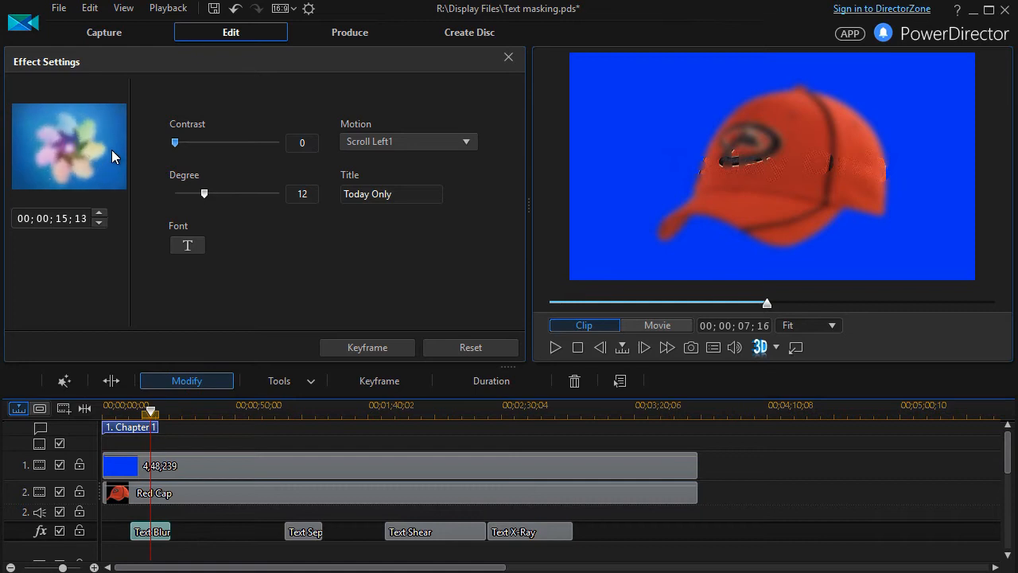
pyautogui.moveTo(175, 142); pyautogui.dragTo(278, 141)
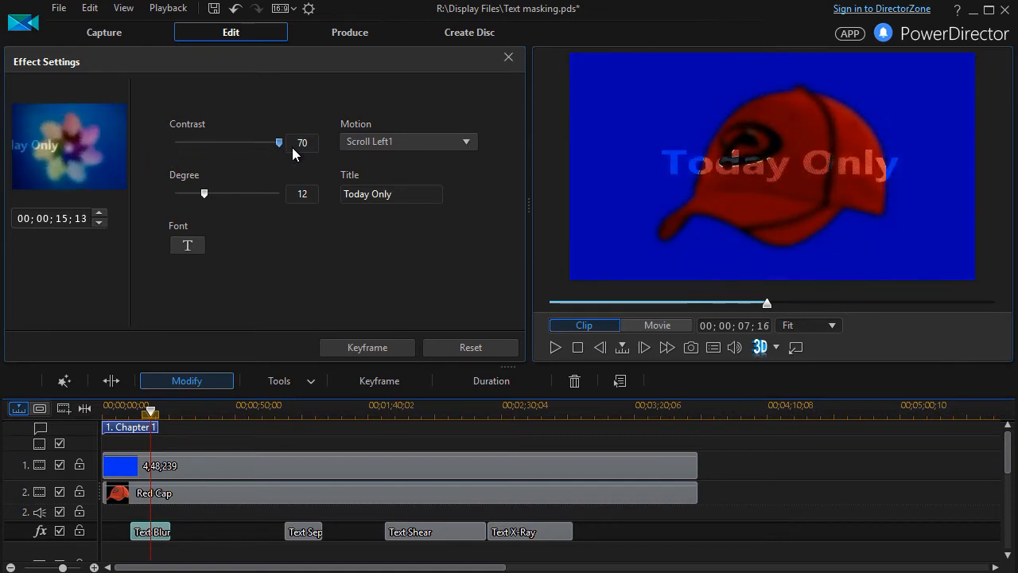
pyautogui.moveTo(278, 142); pyautogui.dragTo(242, 141)
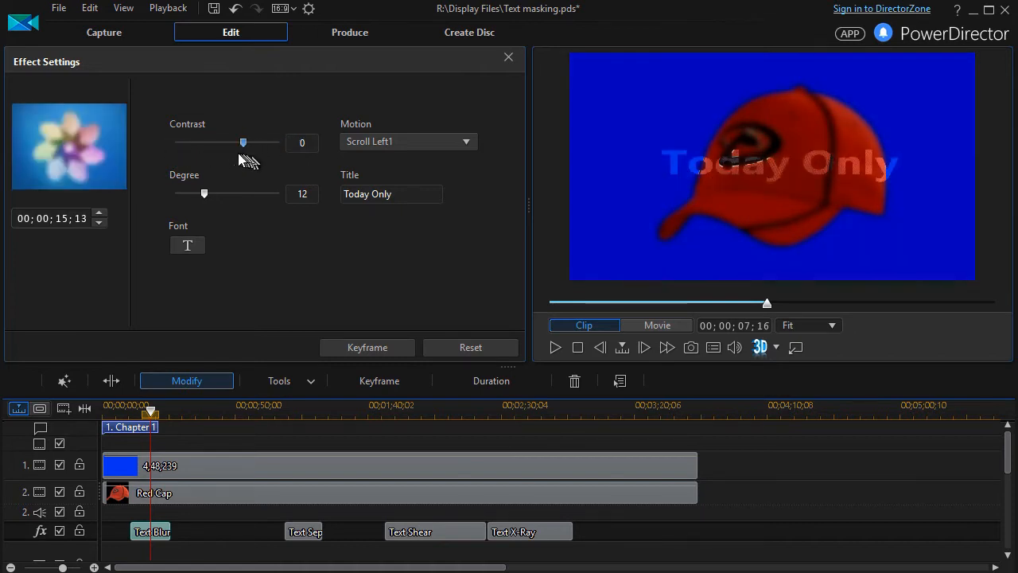
pyautogui.moveTo(243, 142); pyautogui.dragTo(223, 143)
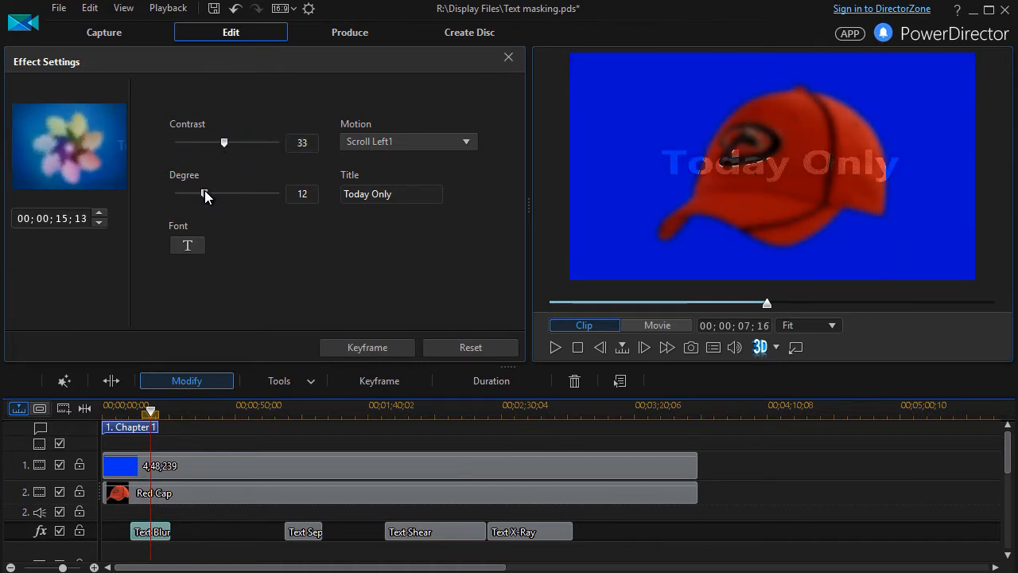
pyautogui.moveTo(223, 193); pyautogui.dragTo(175, 194)
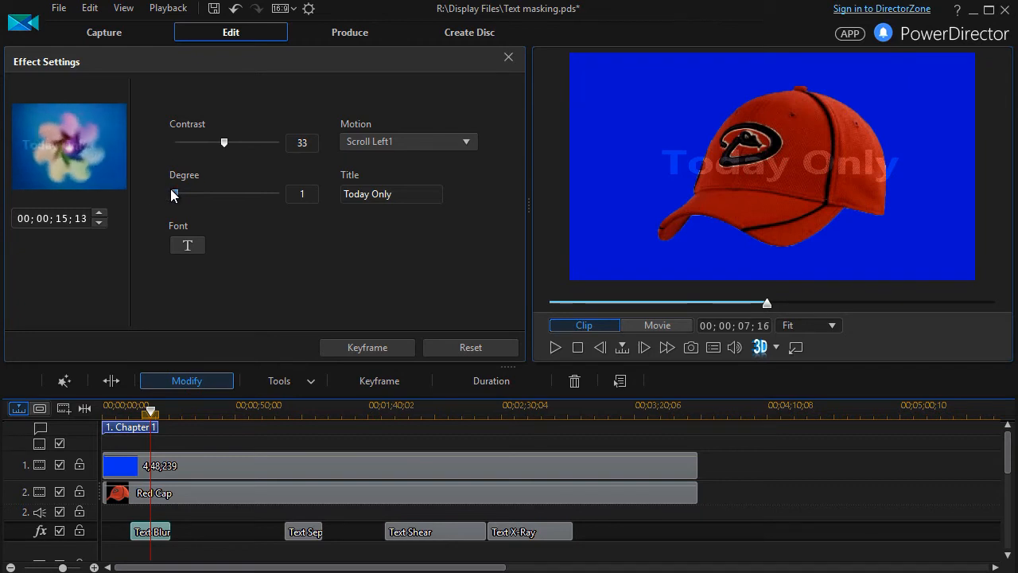
pyautogui.moveTo(174, 194); pyautogui.dragTo(278, 194)
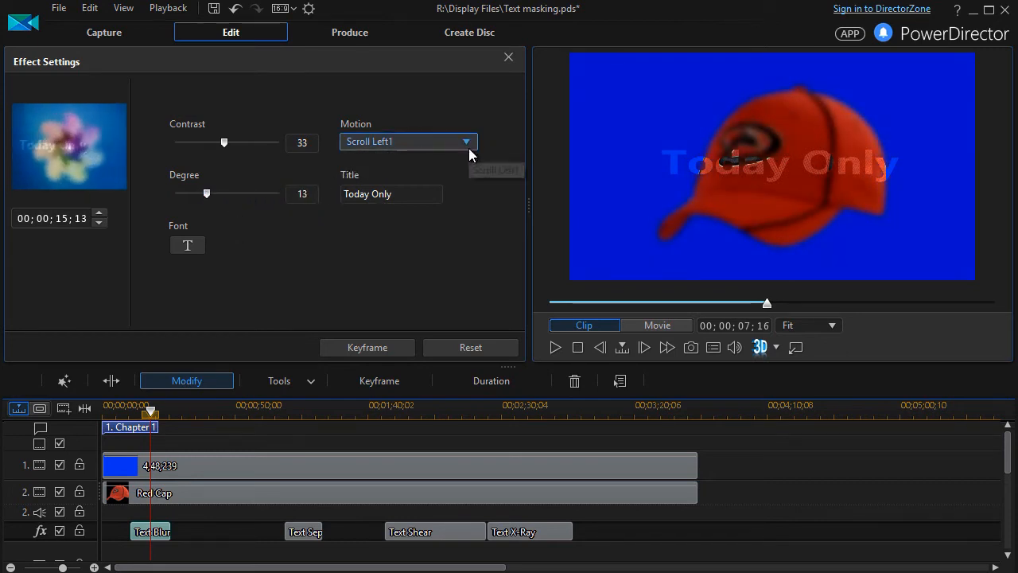
# Step: Switch the Text Blur motion to Scroll Left2 and play the preview
pyautogui.click(466, 141)
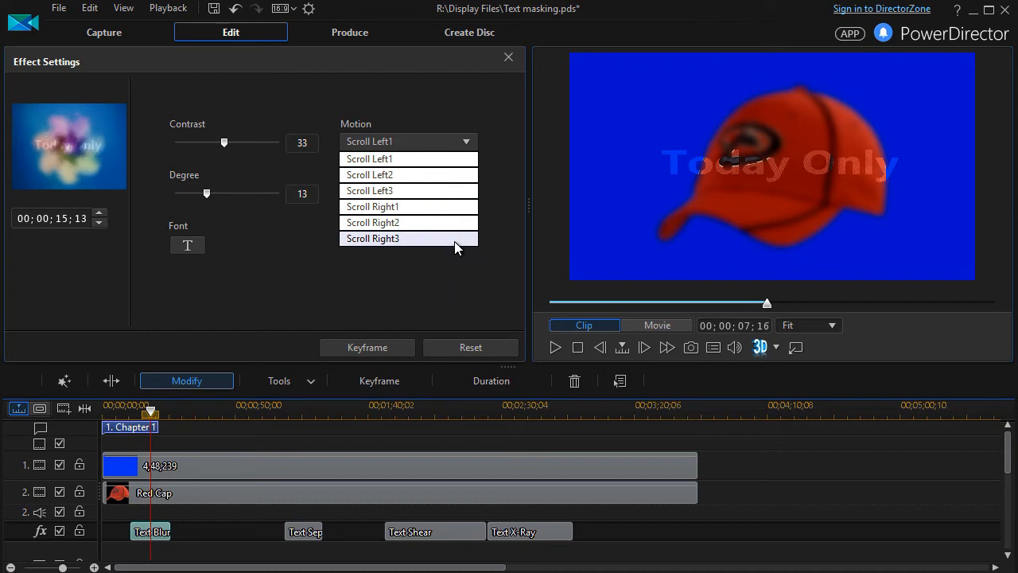
pyautogui.moveTo(423, 207)
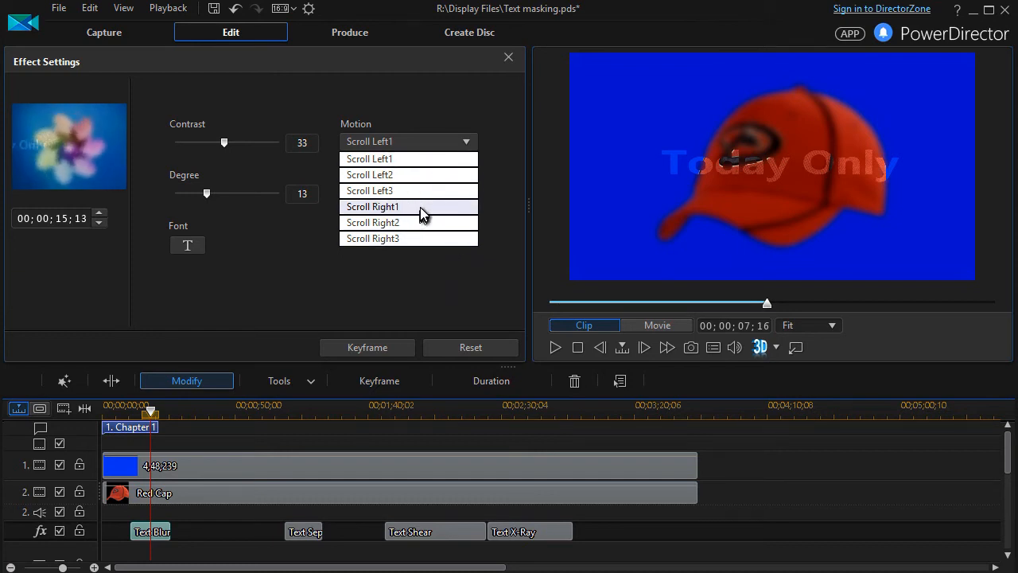
pyautogui.moveTo(436, 175)
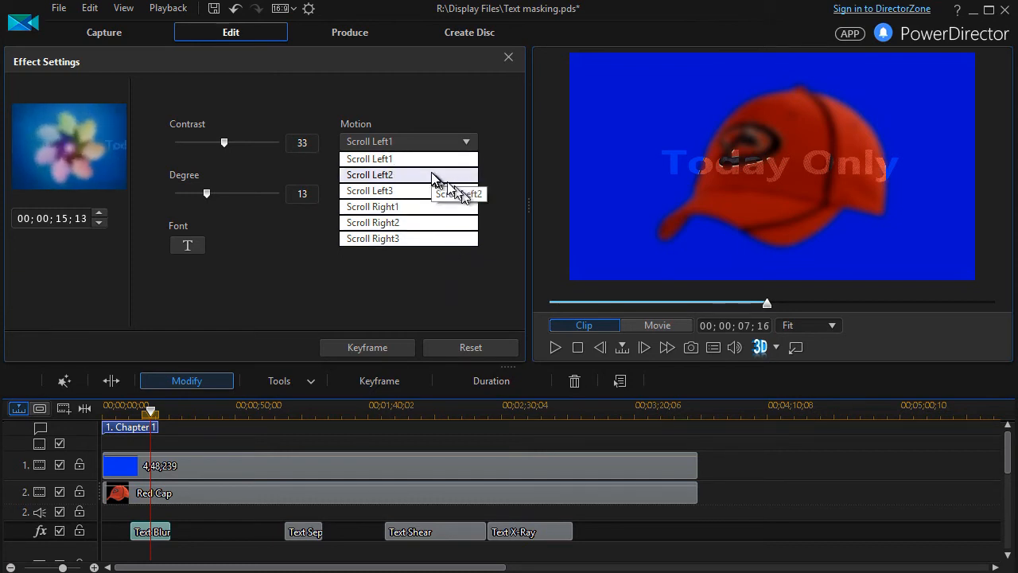
pyautogui.click(369, 175)
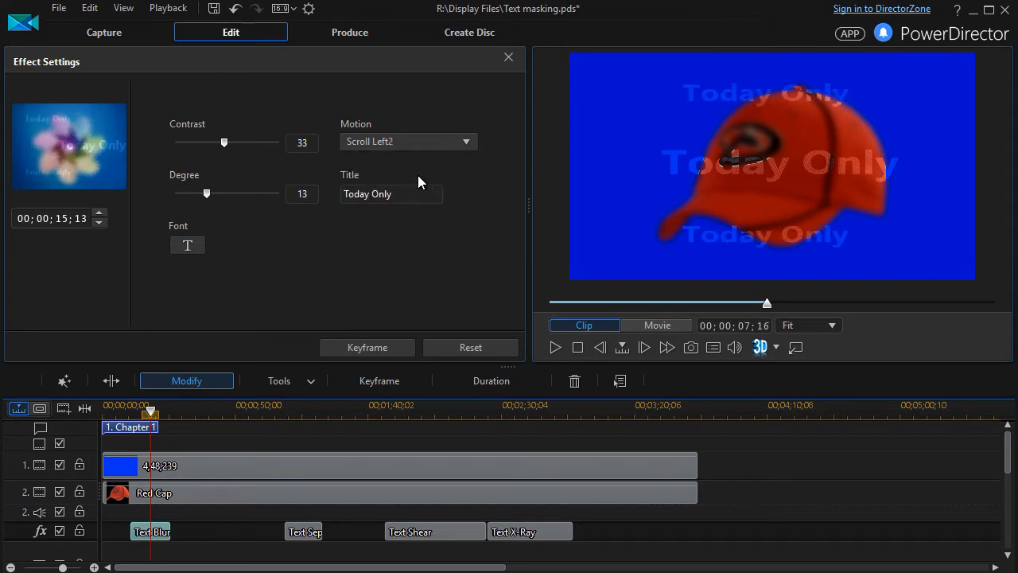
pyautogui.moveTo(211, 489)
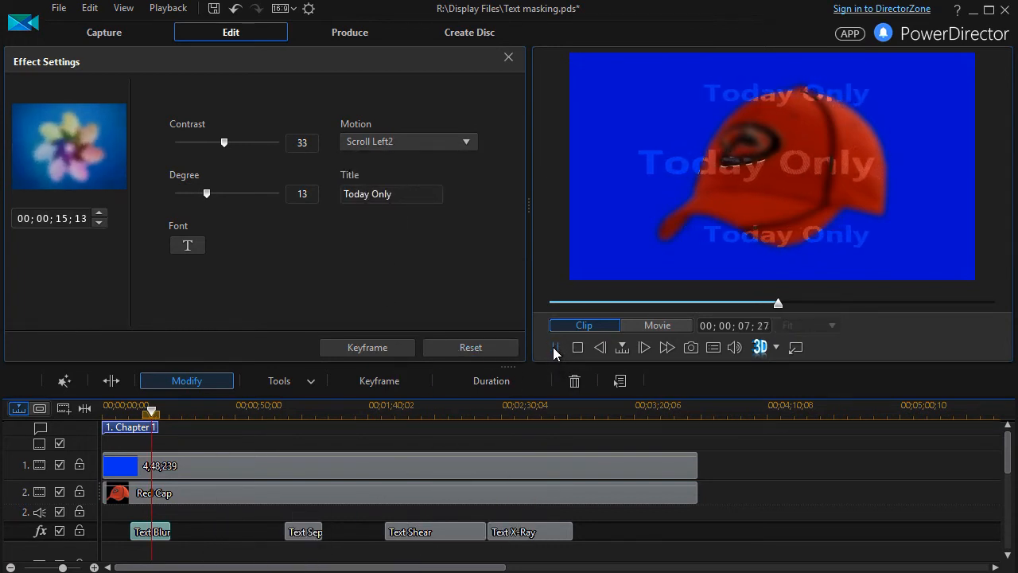
pyautogui.click(643, 347)
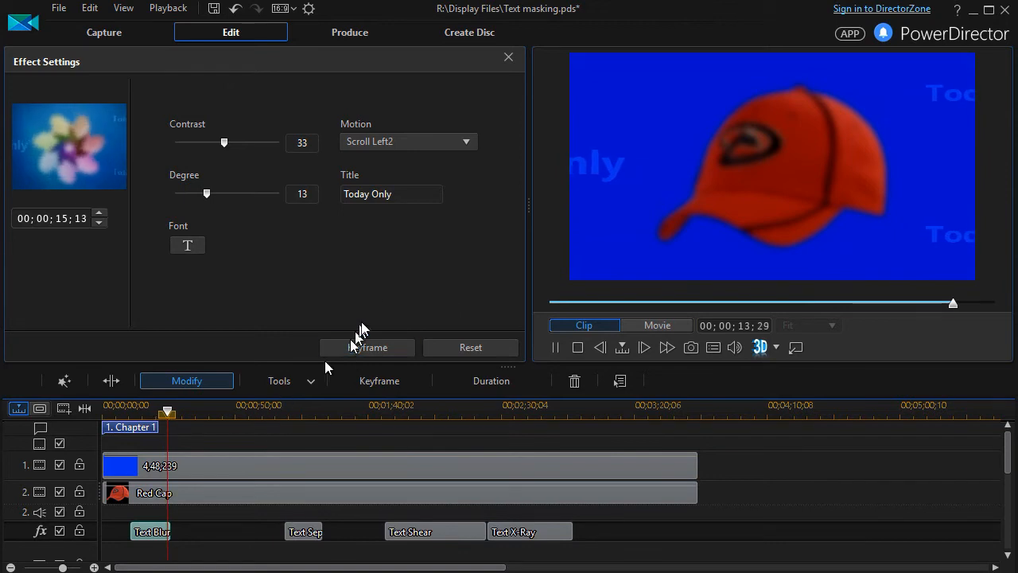
# Step: Change the title motion to Scroll Left3 and play the preview from the start
pyautogui.click(467, 141)
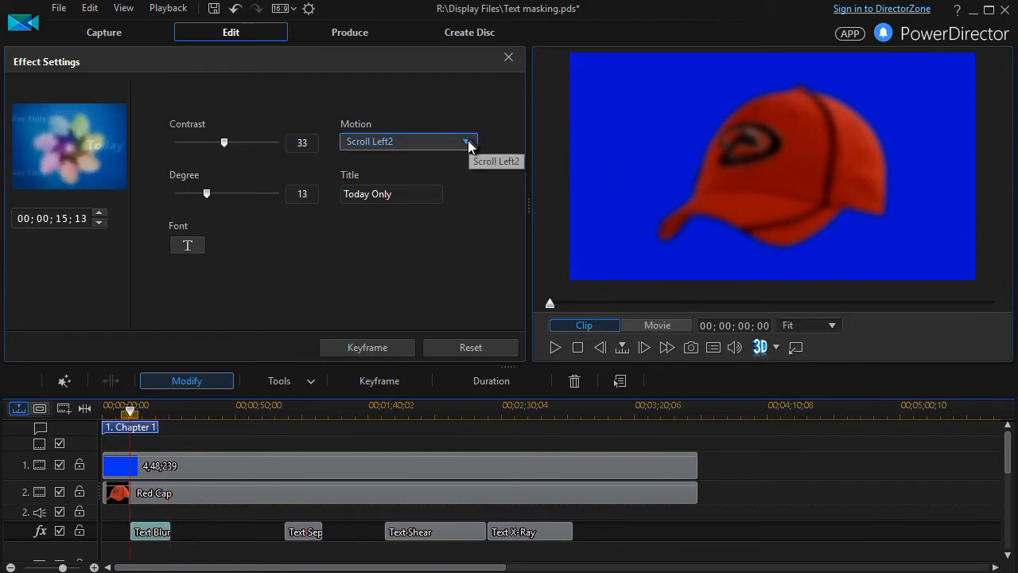
pyautogui.click(467, 142)
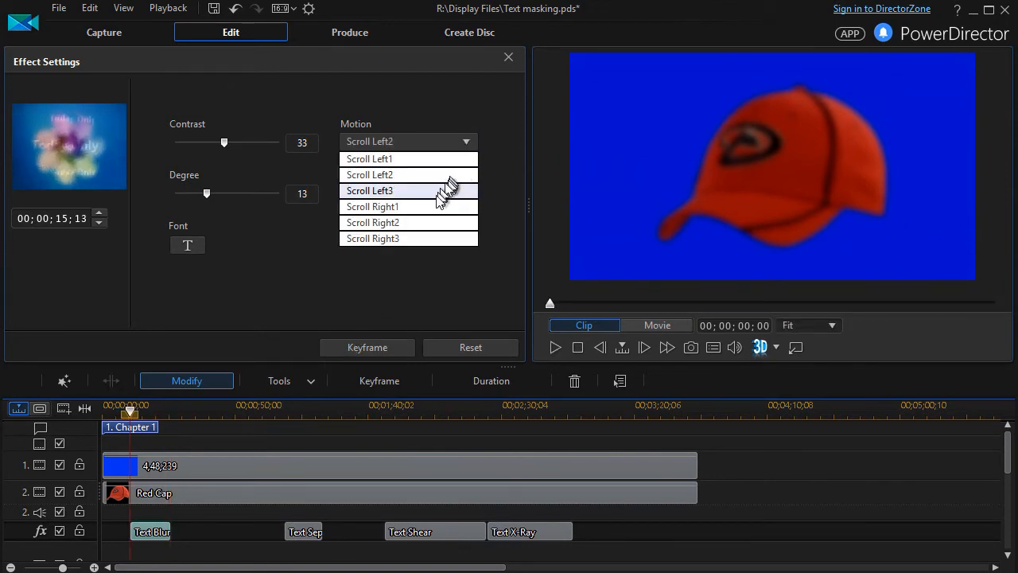
pyautogui.click(369, 190)
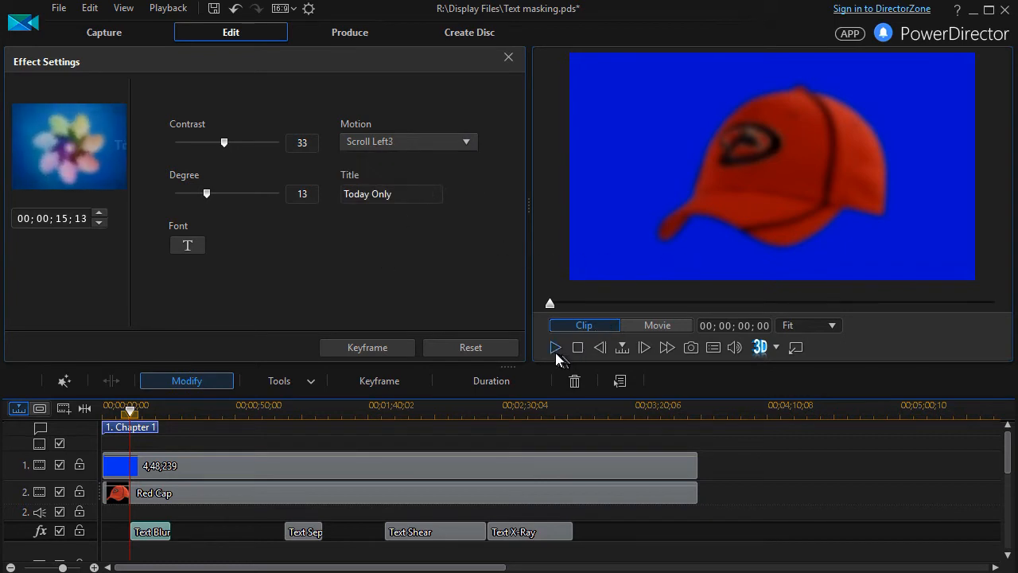
pyautogui.click(555, 347)
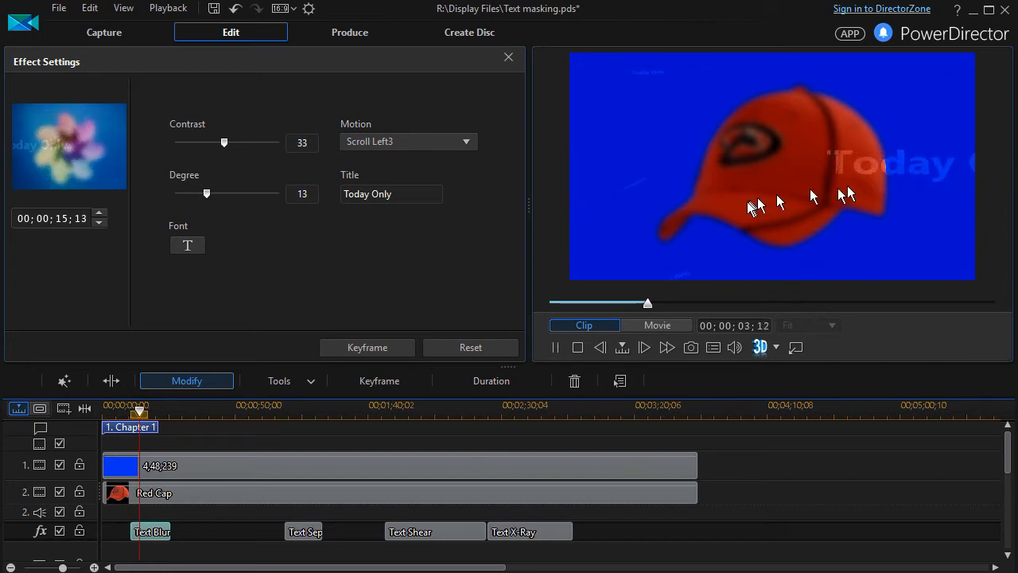
pyautogui.moveTo(649, 302); pyautogui.dragTo(705, 302)
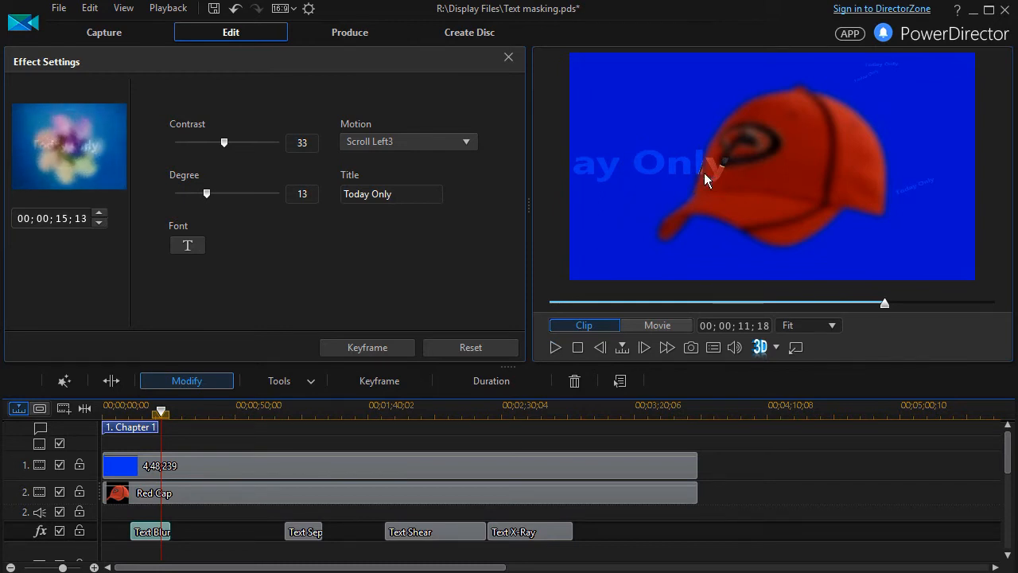
pyautogui.moveTo(187, 245)
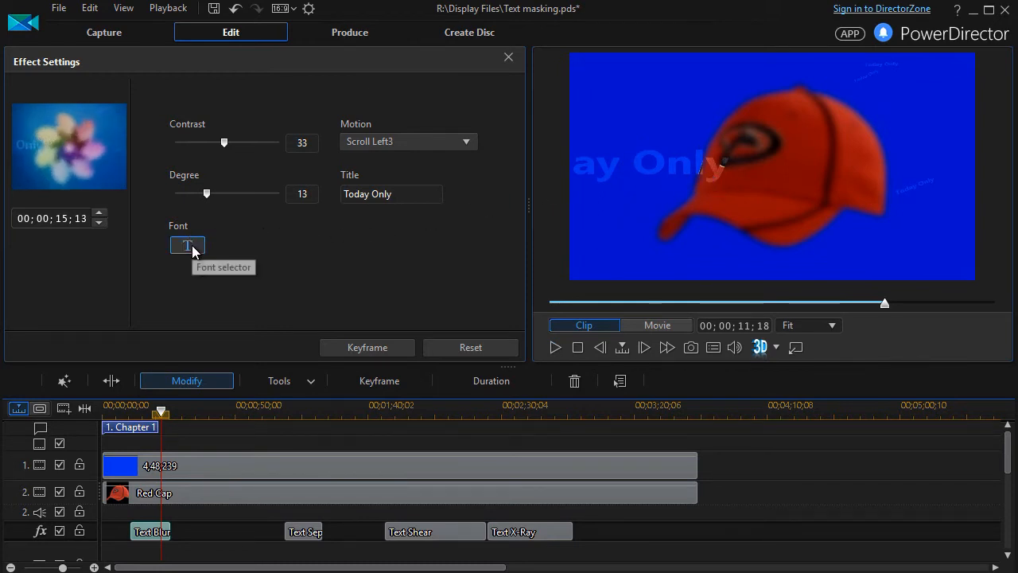
# Step: Set the Text Blur title font to Segoe UI Bold at size 72
pyautogui.click(187, 245)
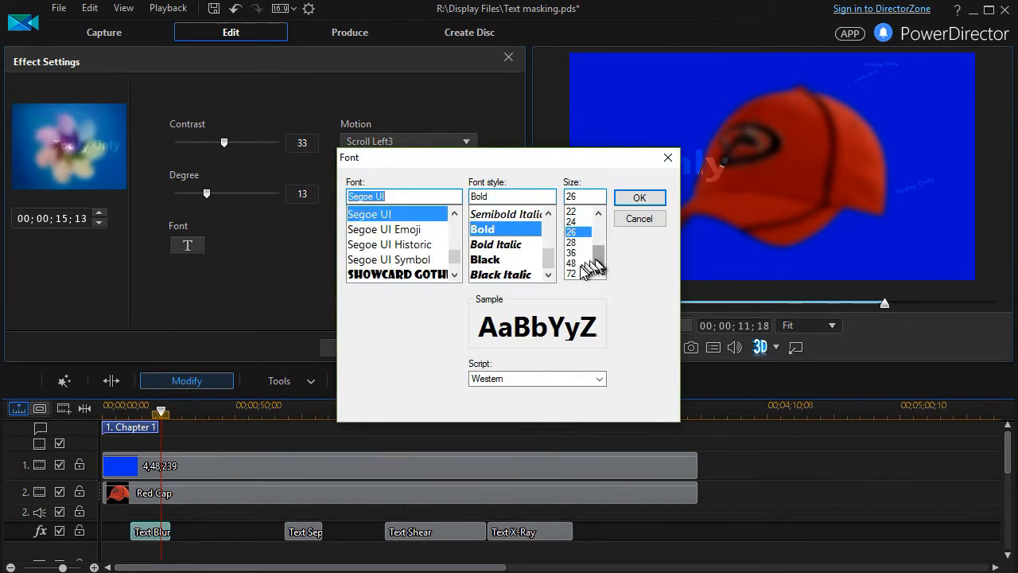
pyautogui.click(571, 273)
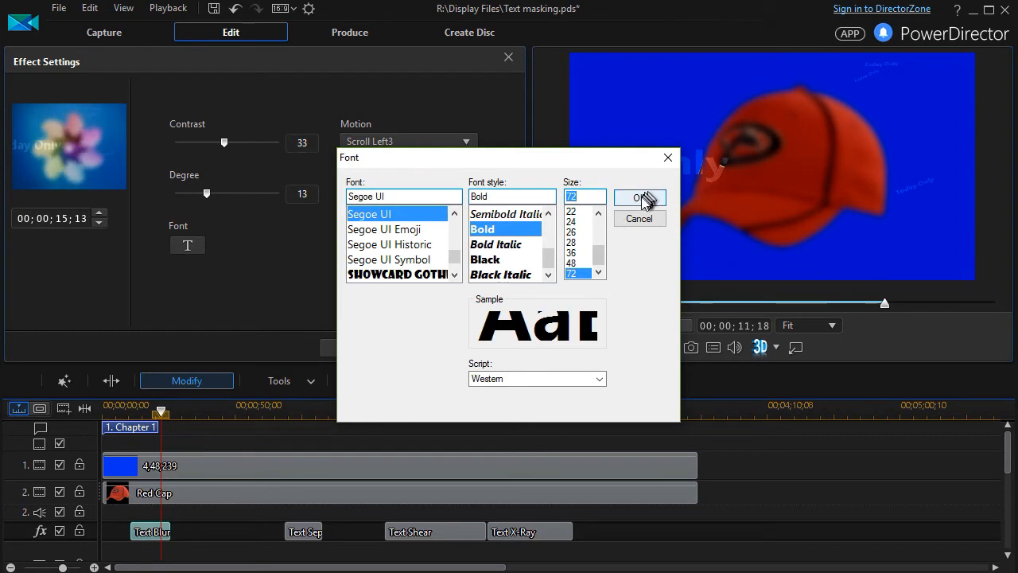
pyautogui.click(639, 197)
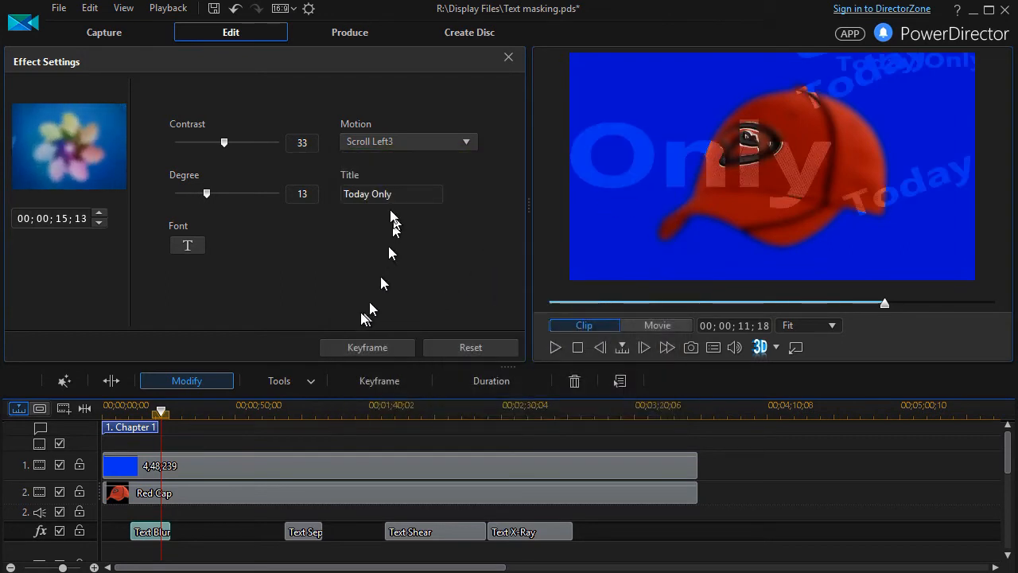
# Step: Set the motion back to Scroll Left1, then play and pause the large title preview
pyautogui.click(408, 141)
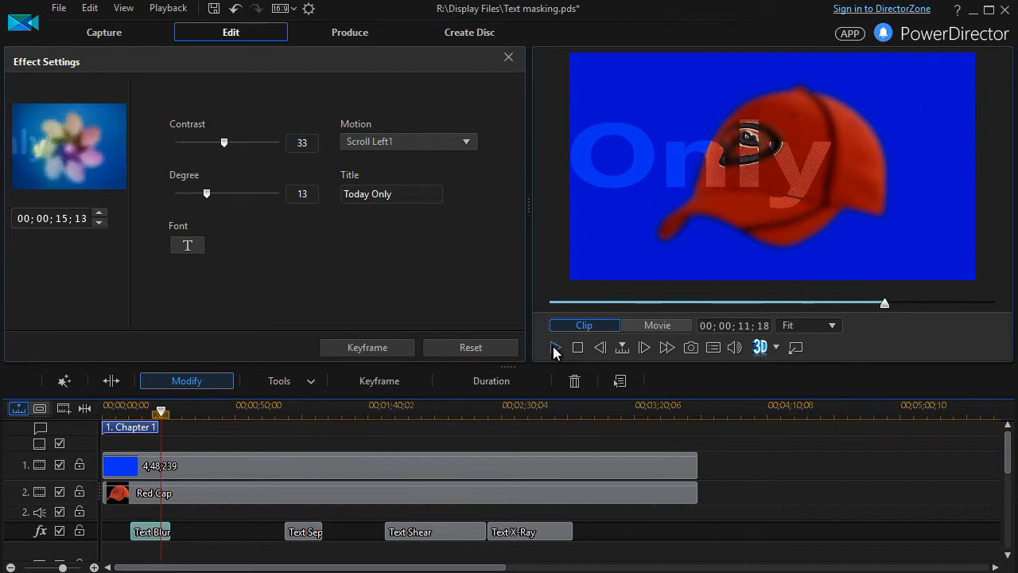
pyautogui.click(554, 346)
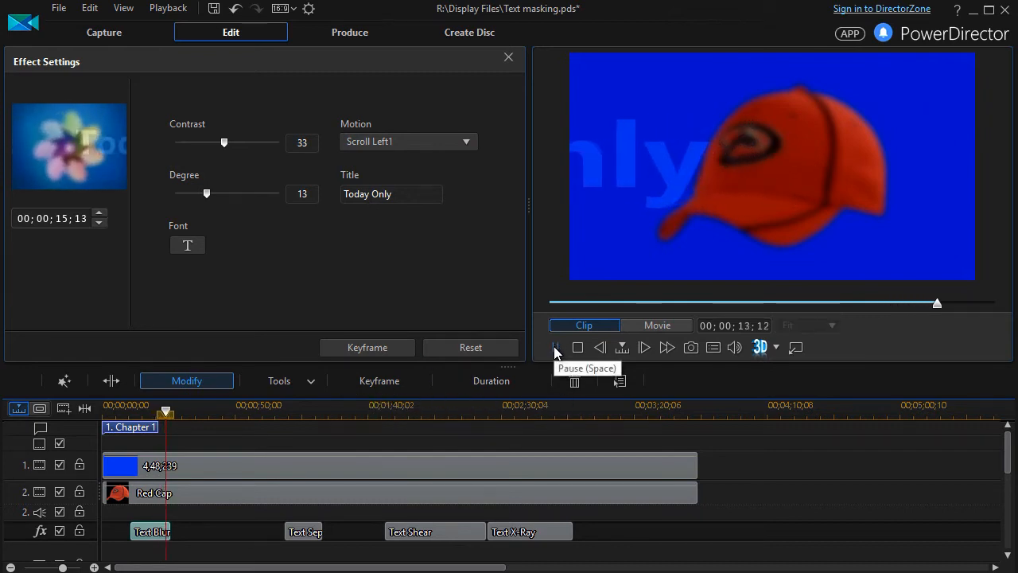
pyautogui.click(556, 347)
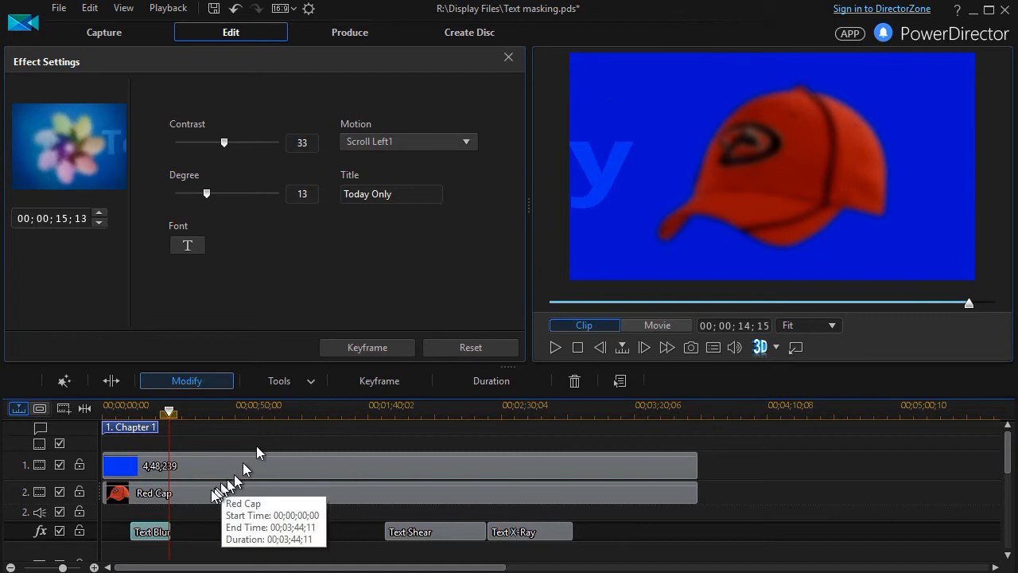
pyautogui.moveTo(151, 531)
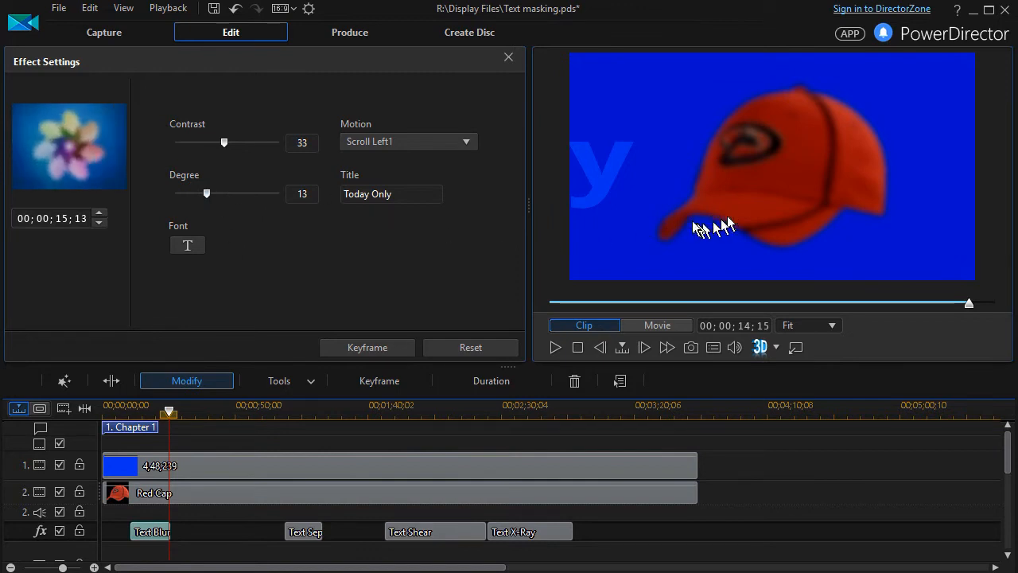
pyautogui.moveTo(404, 189)
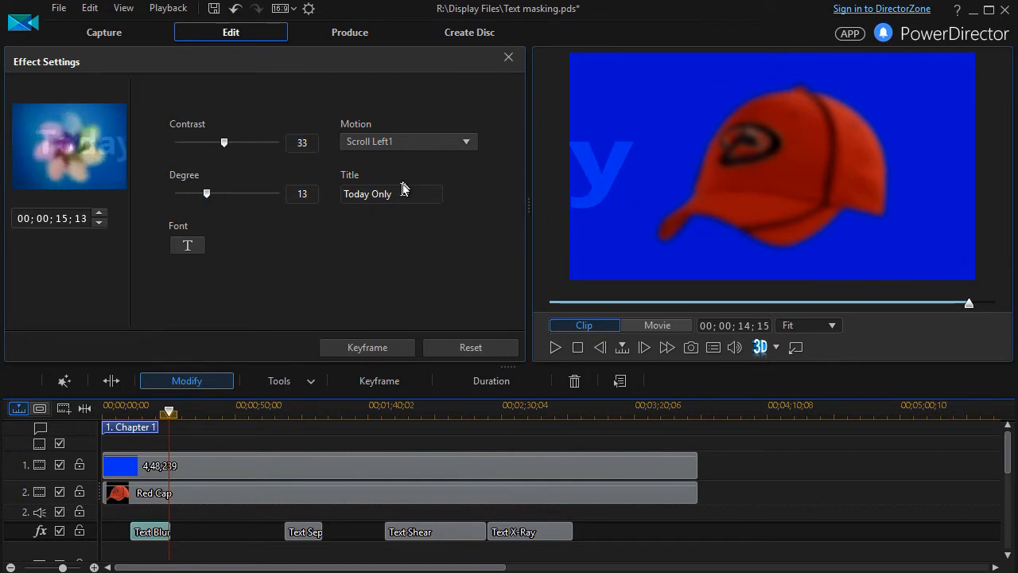
# Step: Replace the title text 'Today Only' with 'Here is an example'
pyautogui.click(389, 193)
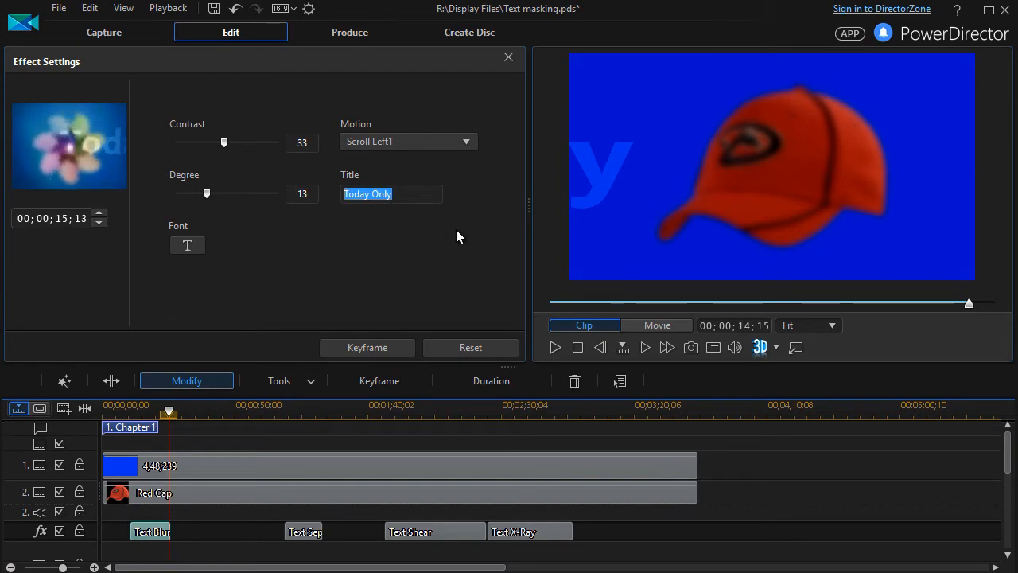
pyautogui.write('Here is')
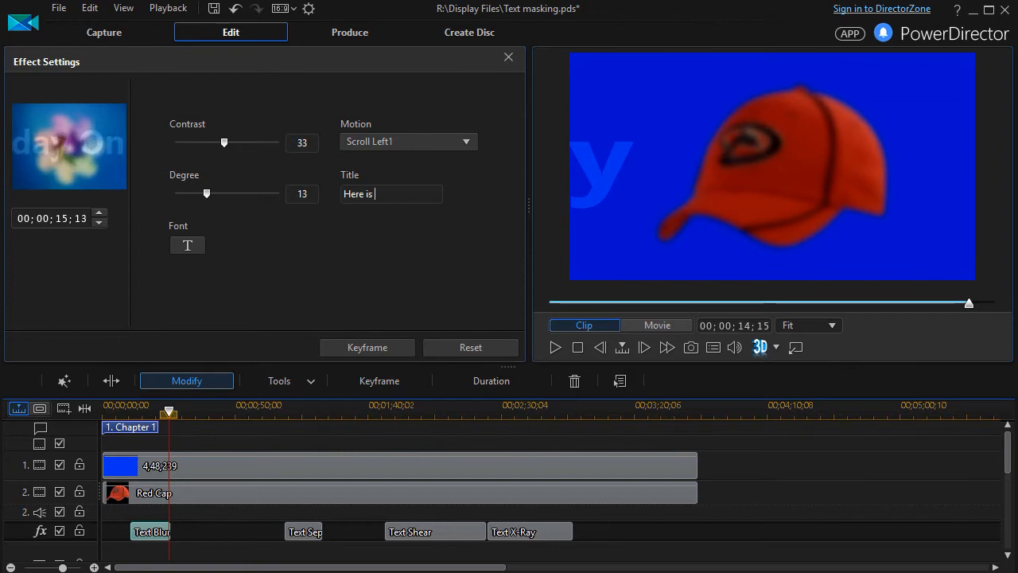
pyautogui.write('an example')
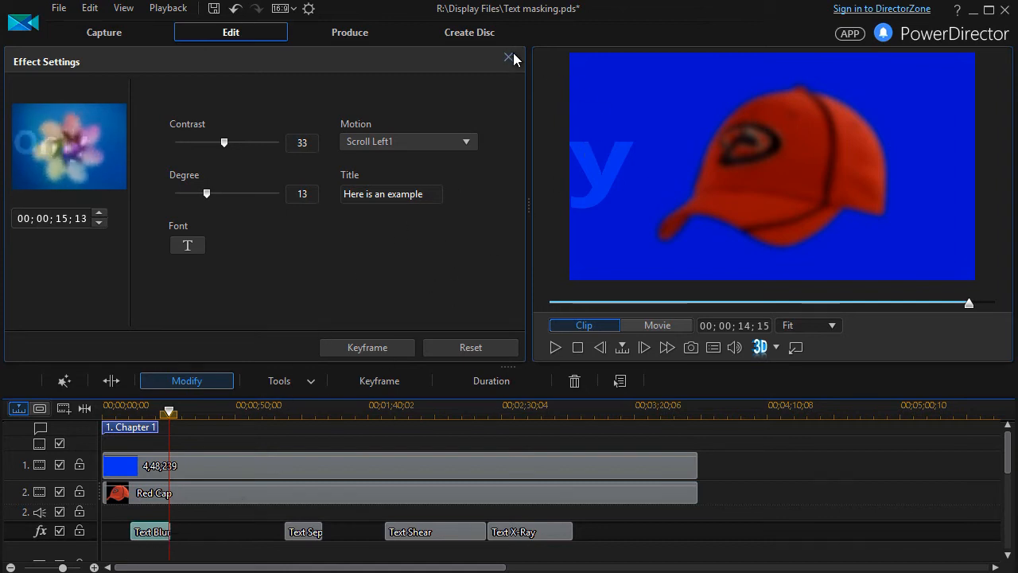
# Step: Close Effect Settings, then play and pause with 'example' scrolling behind the cap
pyautogui.click(508, 58)
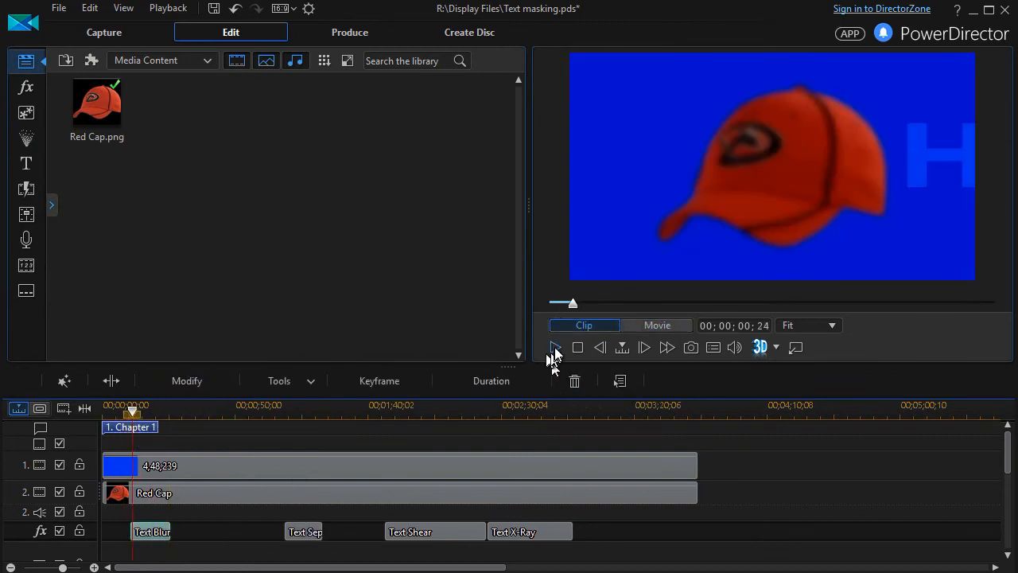
pyautogui.click(554, 347)
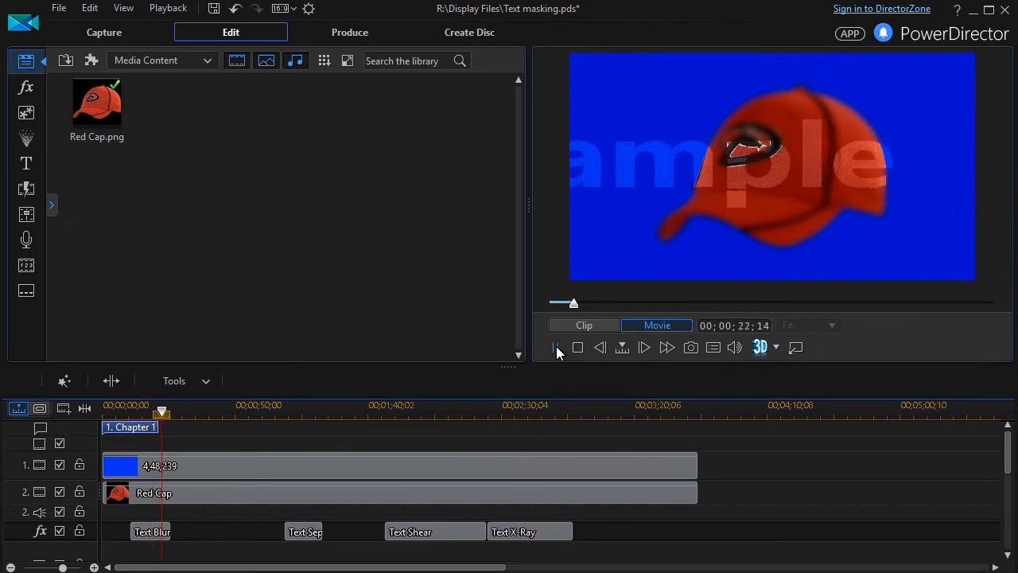
pyautogui.click(556, 347)
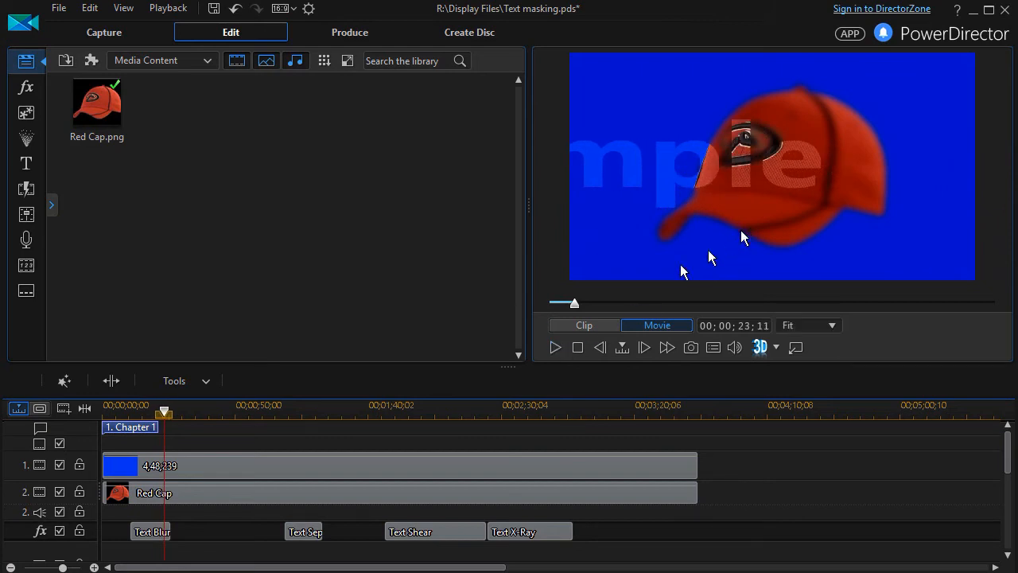
# Step: Move the playhead just before Text Sepia, then play and pause on the sepia title
pyautogui.moveTo(163, 414); pyautogui.dragTo(164, 418)
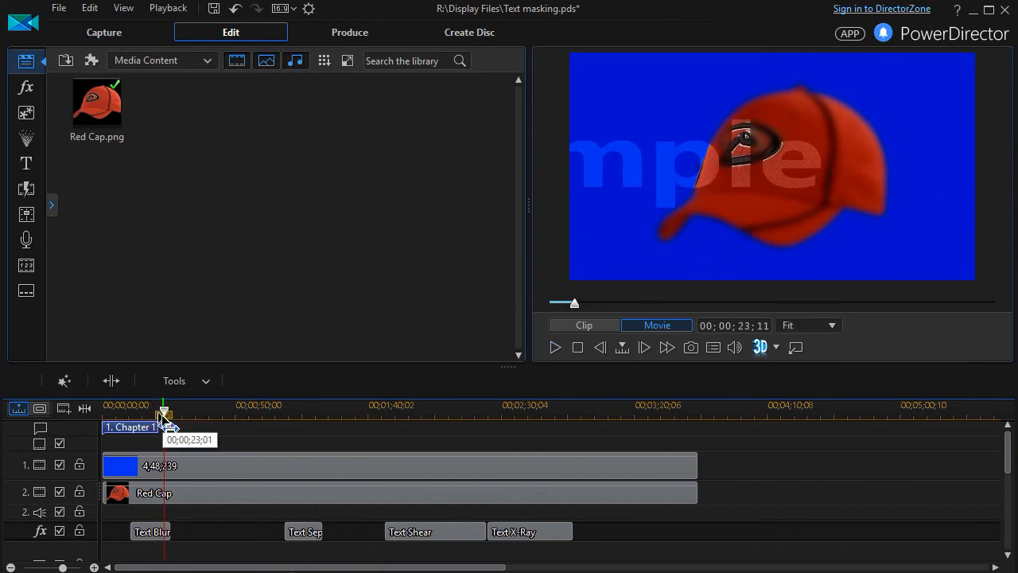
pyautogui.moveTo(163, 412); pyautogui.dragTo(300, 411)
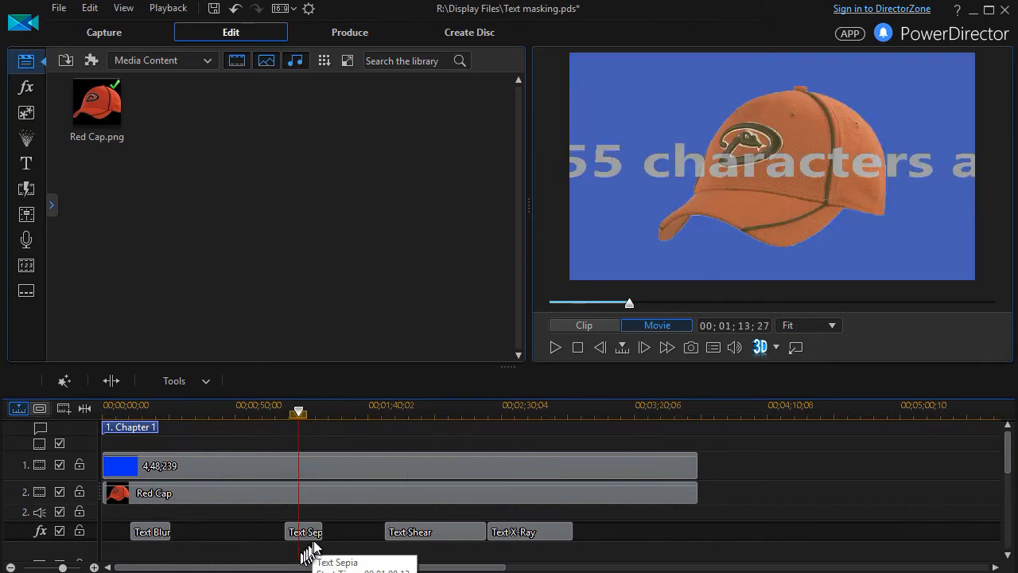
pyautogui.moveTo(316, 543)
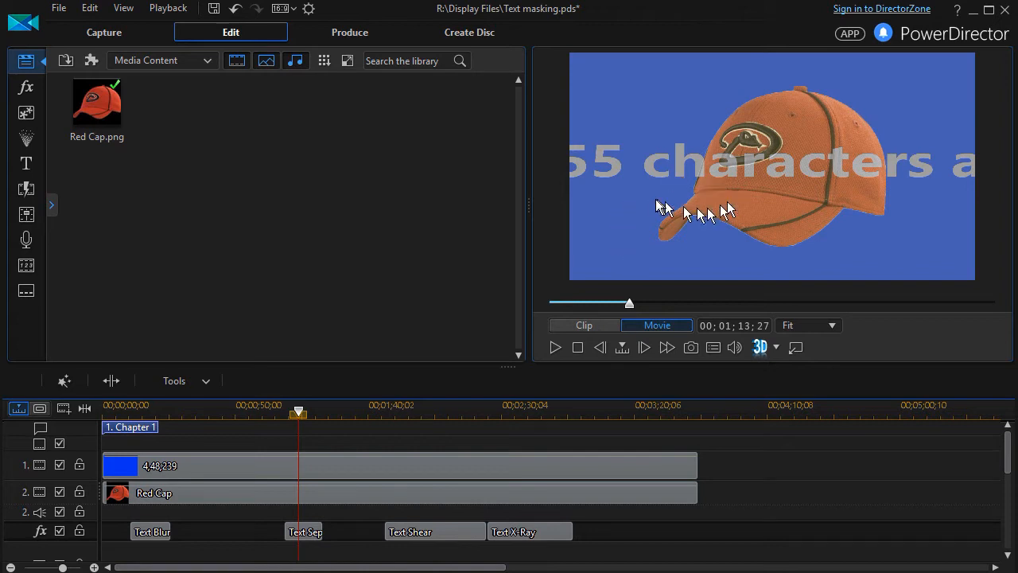
pyautogui.moveTo(386, 493)
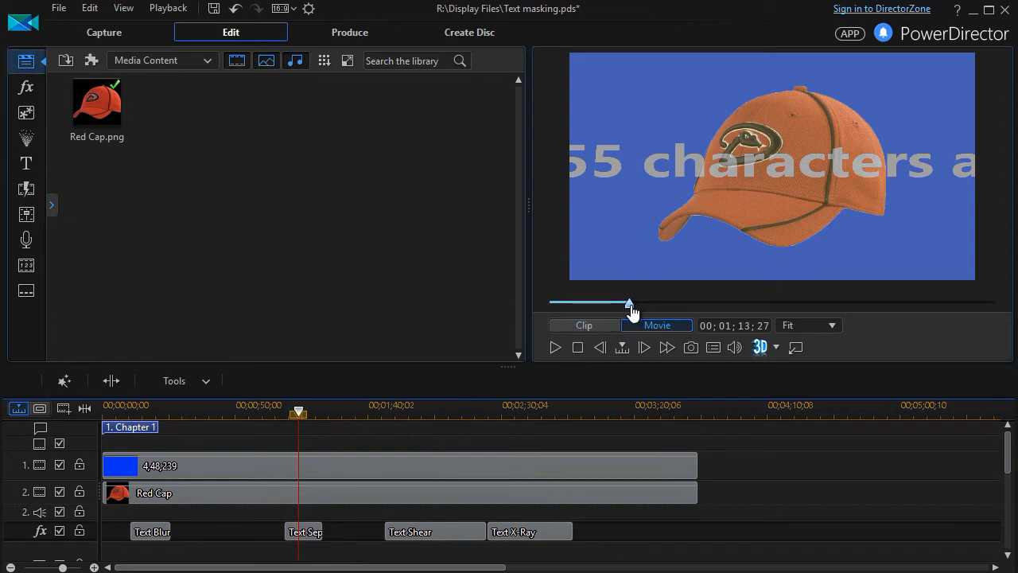
pyautogui.moveTo(299, 410); pyautogui.dragTo(259, 410)
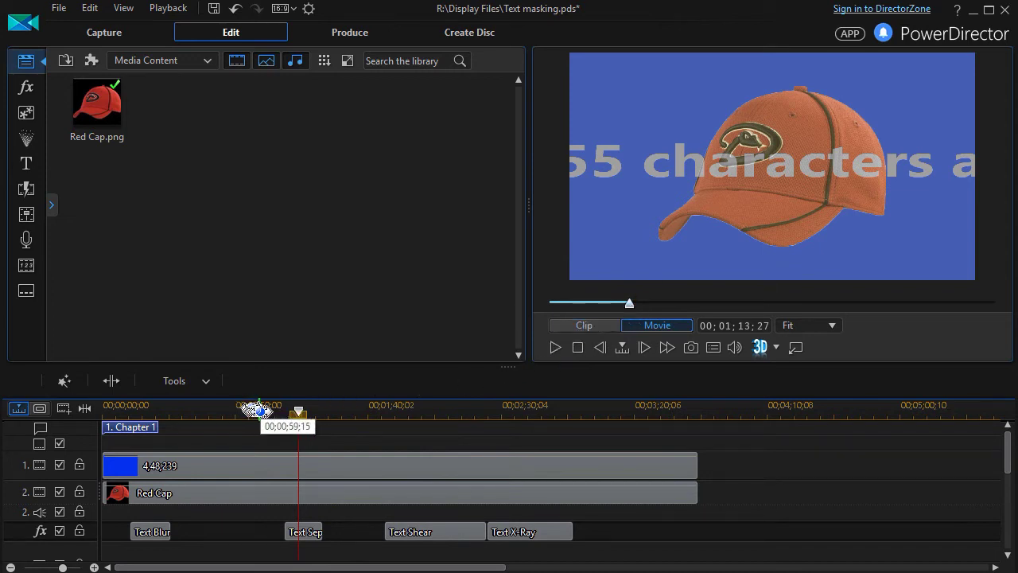
pyautogui.moveTo(260, 414); pyautogui.dragTo(284, 414)
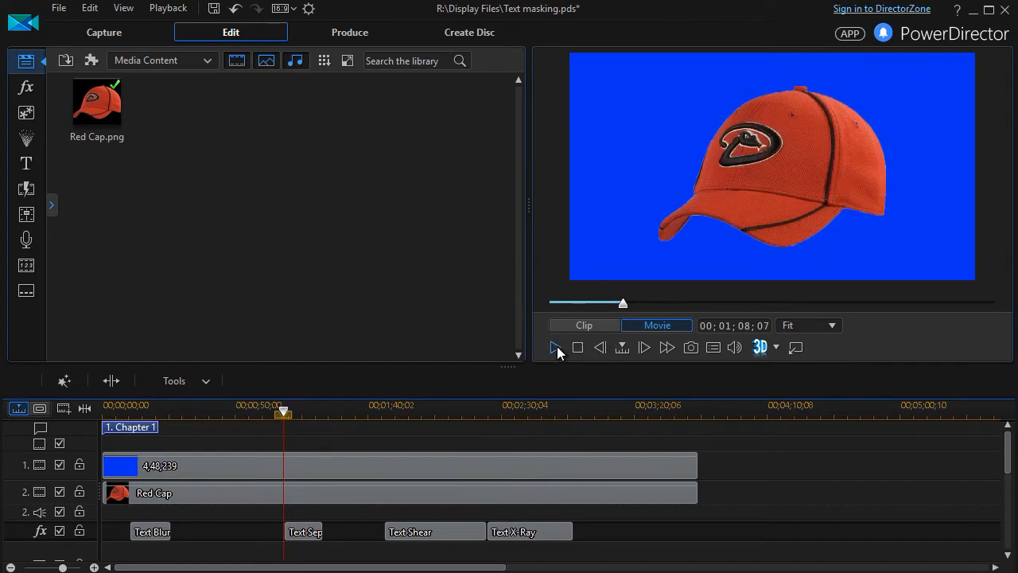
pyautogui.click(554, 347)
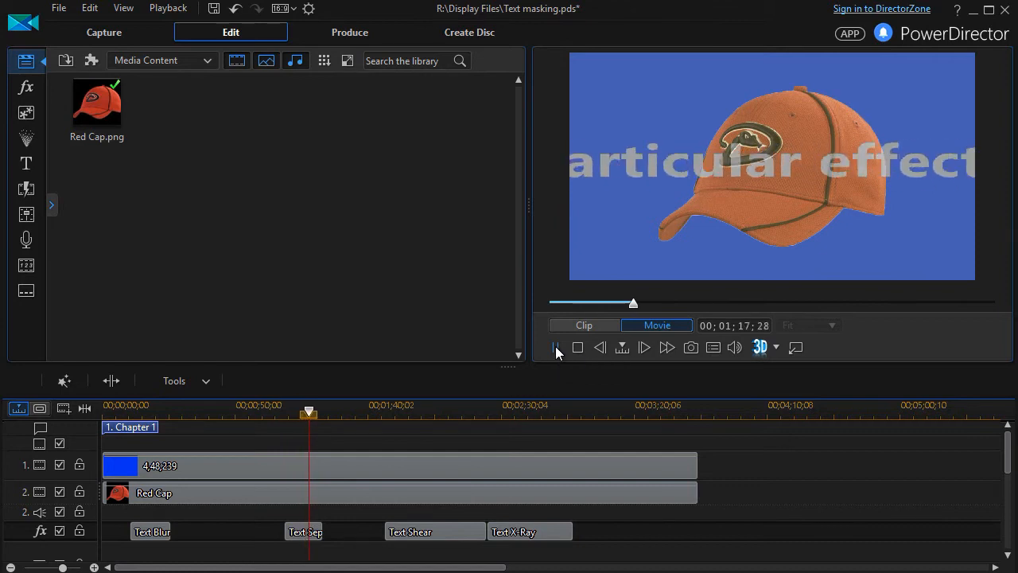
pyautogui.click(643, 347)
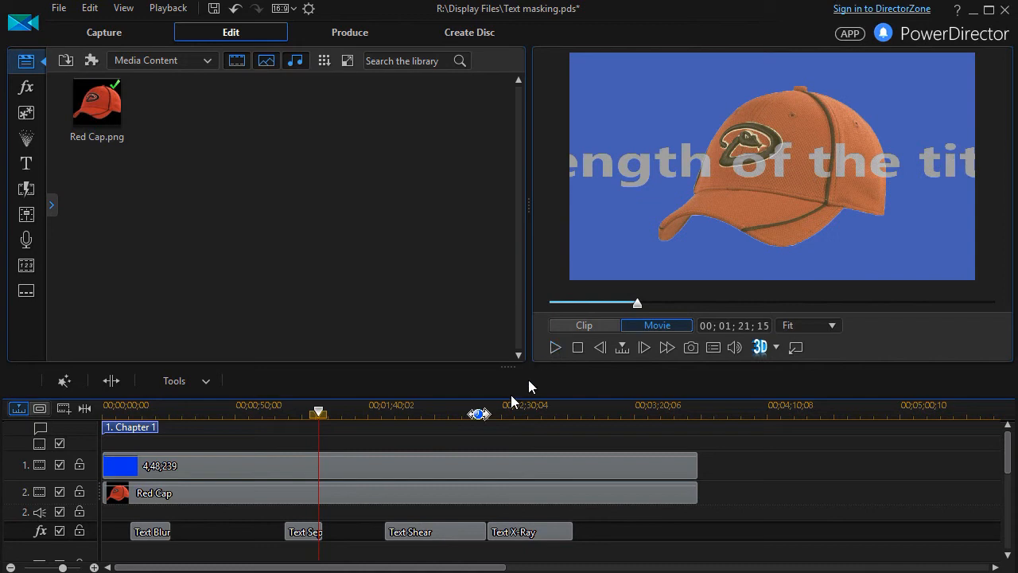
# Step: Set the Text Sepia Background Degree to 113, test Front Degree, and view motion options
pyautogui.doubleClick(305, 531)
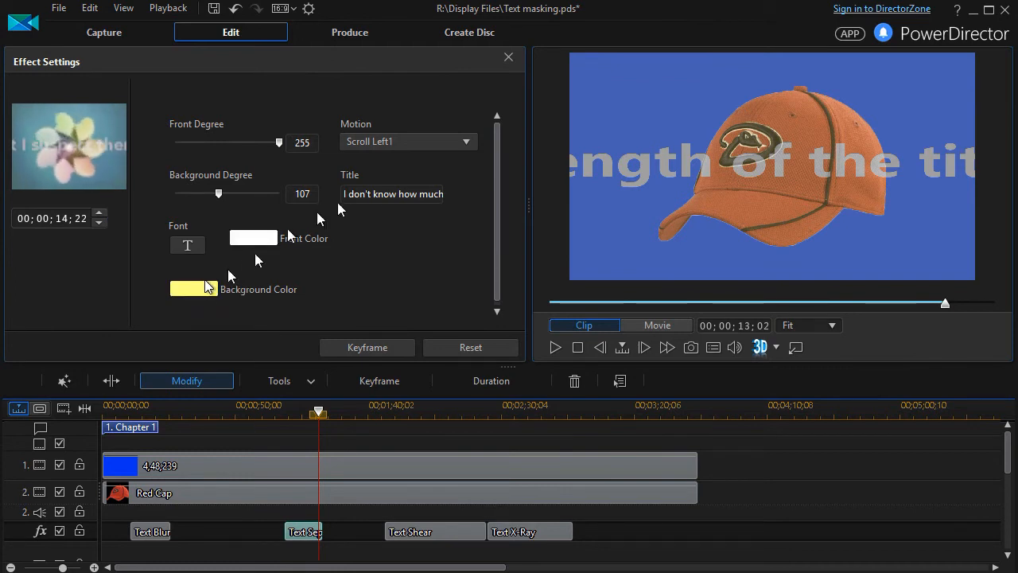
pyautogui.click(390, 194)
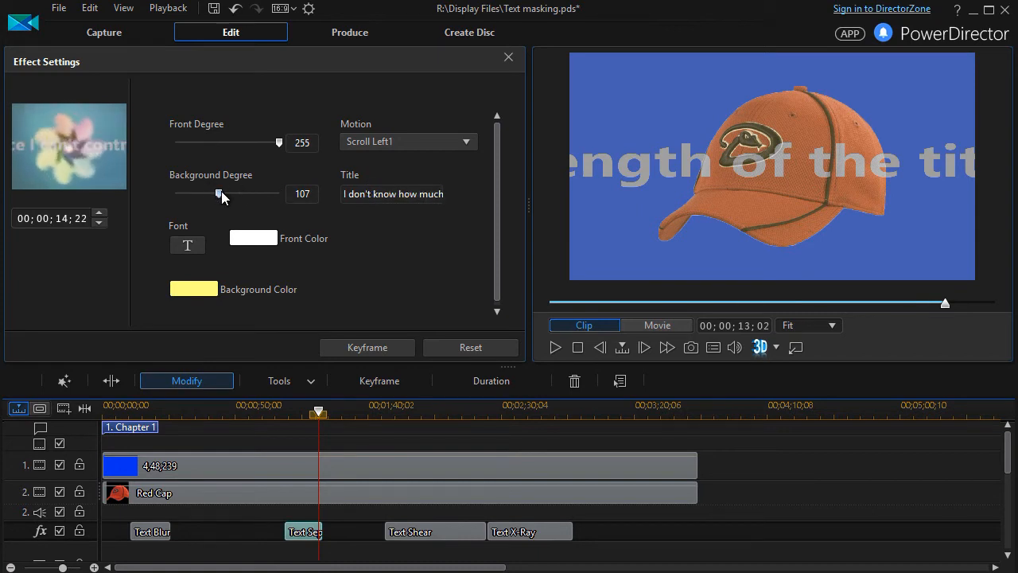
pyautogui.moveTo(220, 193); pyautogui.dragTo(277, 193)
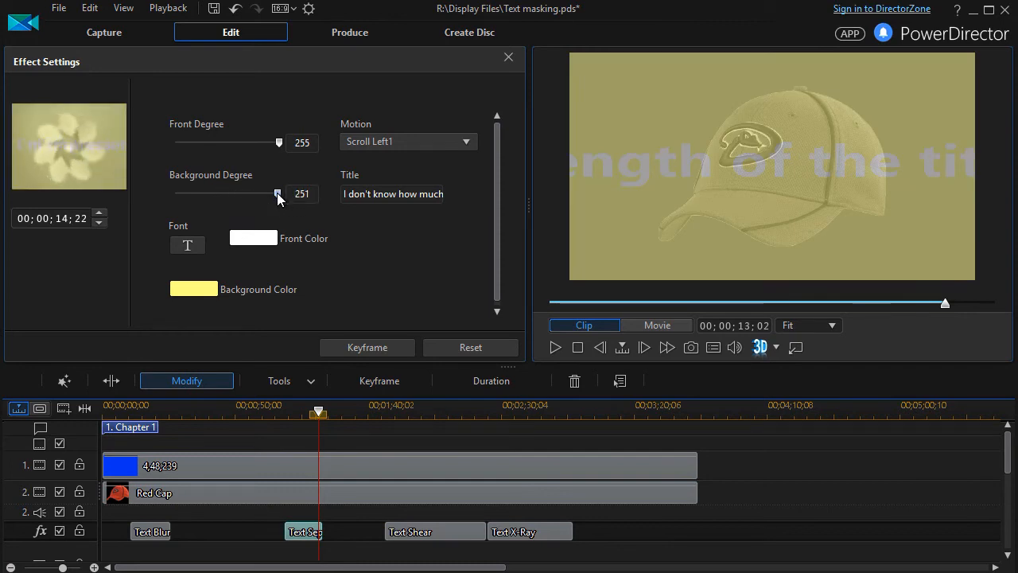
pyautogui.moveTo(279, 193); pyautogui.dragTo(193, 194)
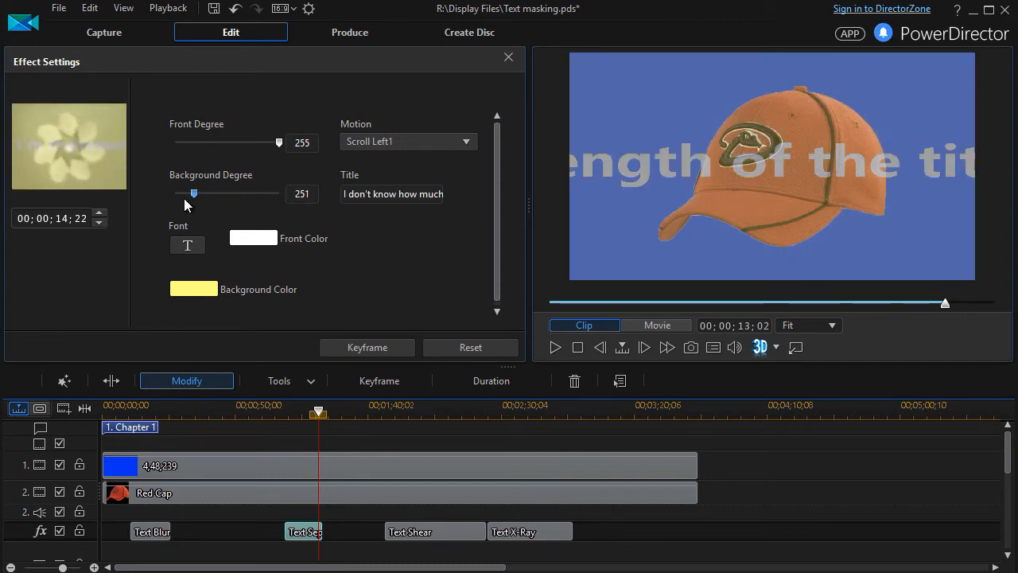
pyautogui.moveTo(193, 193); pyautogui.dragTo(209, 193)
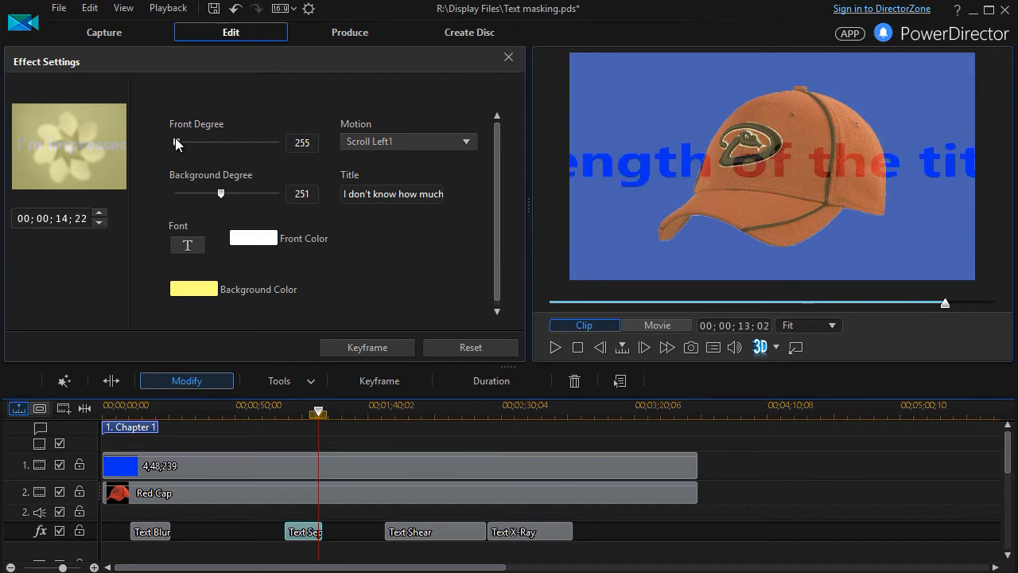
pyautogui.moveTo(175, 142); pyautogui.dragTo(279, 142)
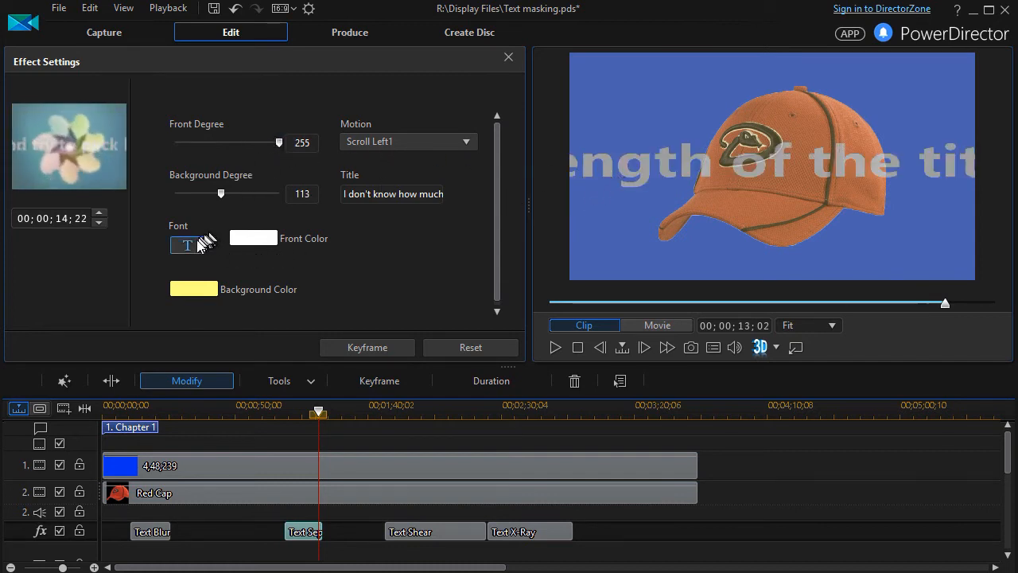
pyautogui.moveTo(468, 142)
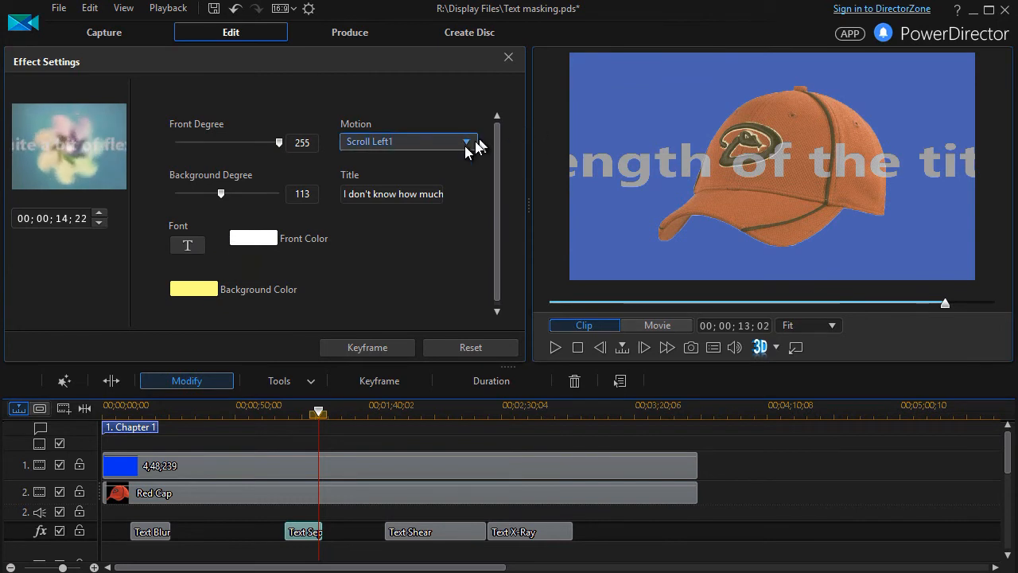
pyautogui.click(466, 141)
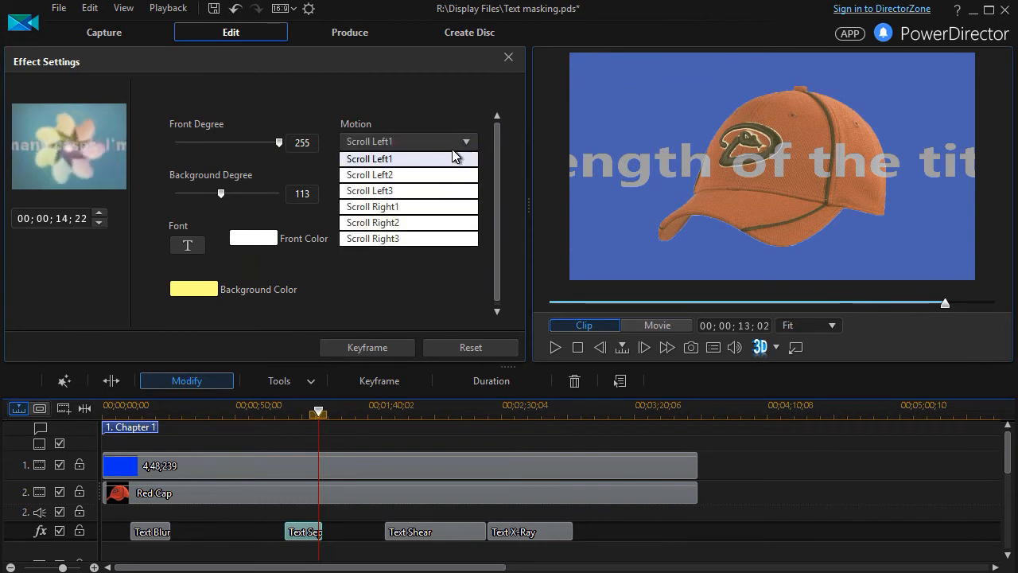
pyautogui.moveTo(262, 250)
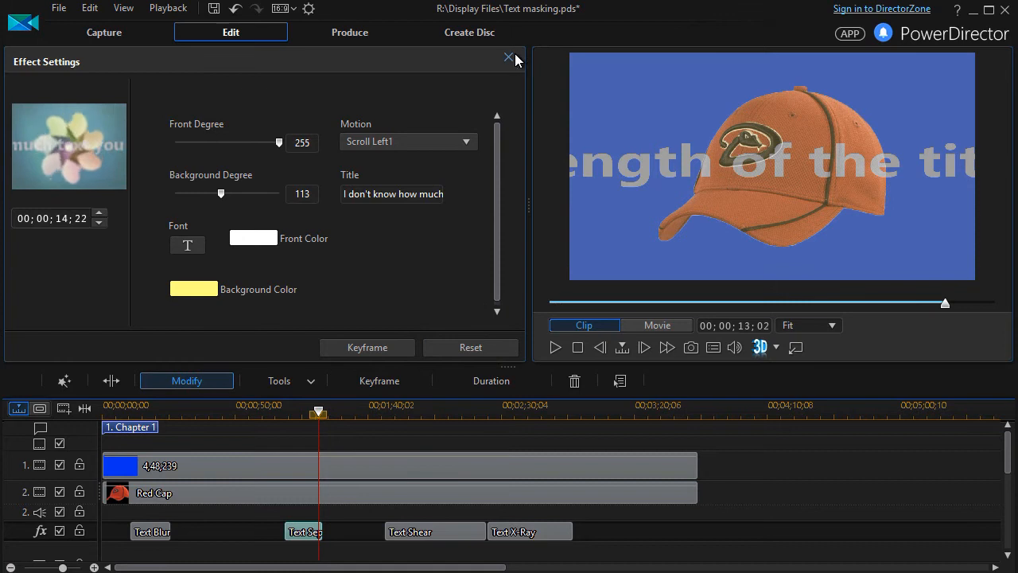
# Step: Close the Text Sepia settings and briefly play and pause the preview
pyautogui.click(508, 58)
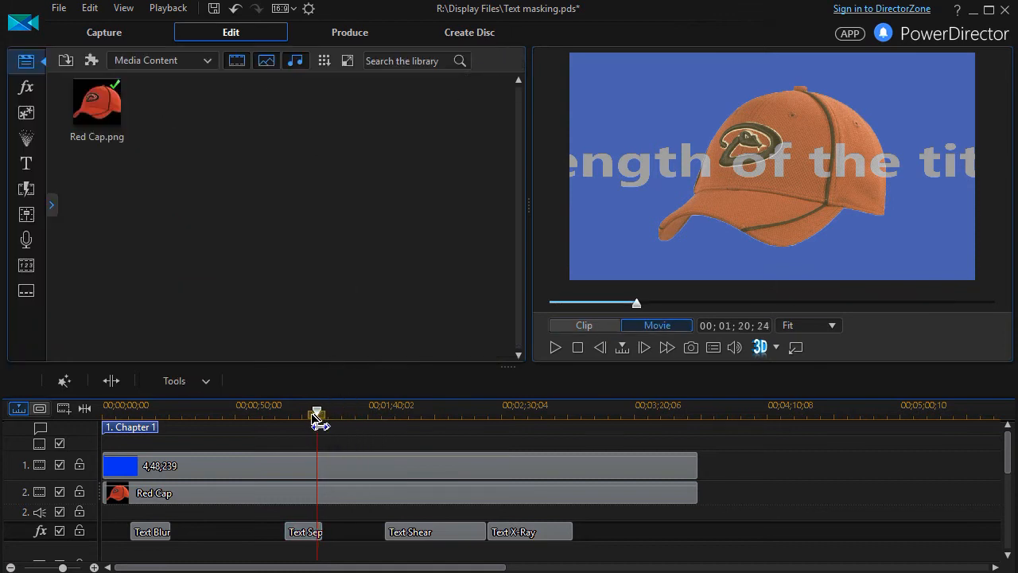
pyautogui.click(304, 531)
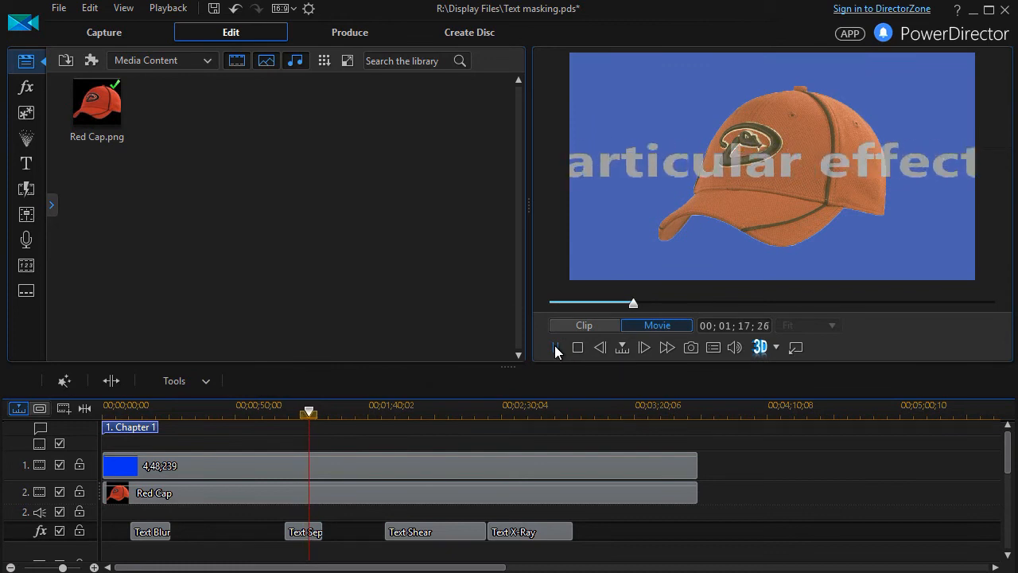
pyautogui.click(556, 347)
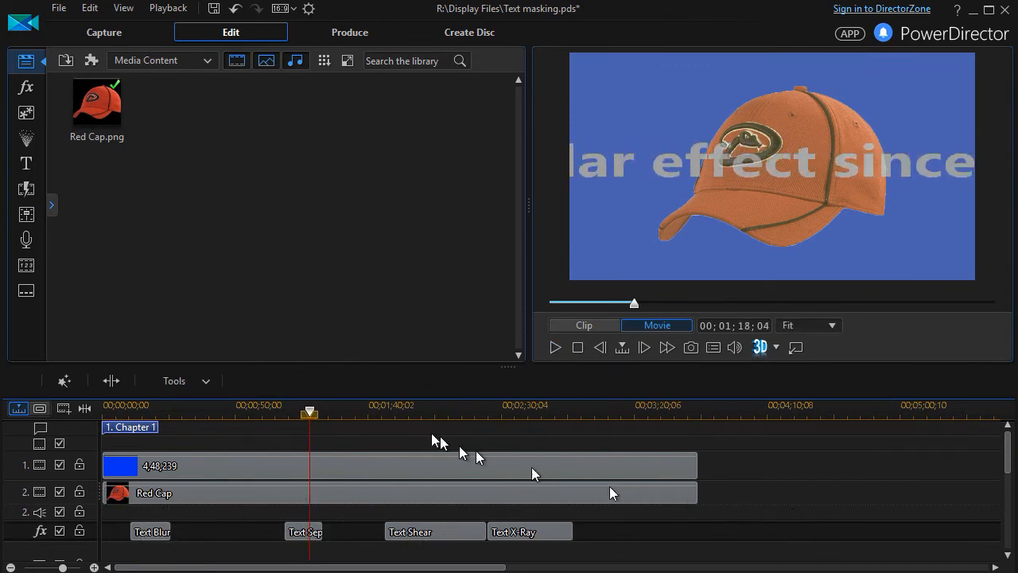
# Step: Move the playhead into the Text Shear section and bring up its settings
pyautogui.moveTo(310, 413); pyautogui.dragTo(367, 413)
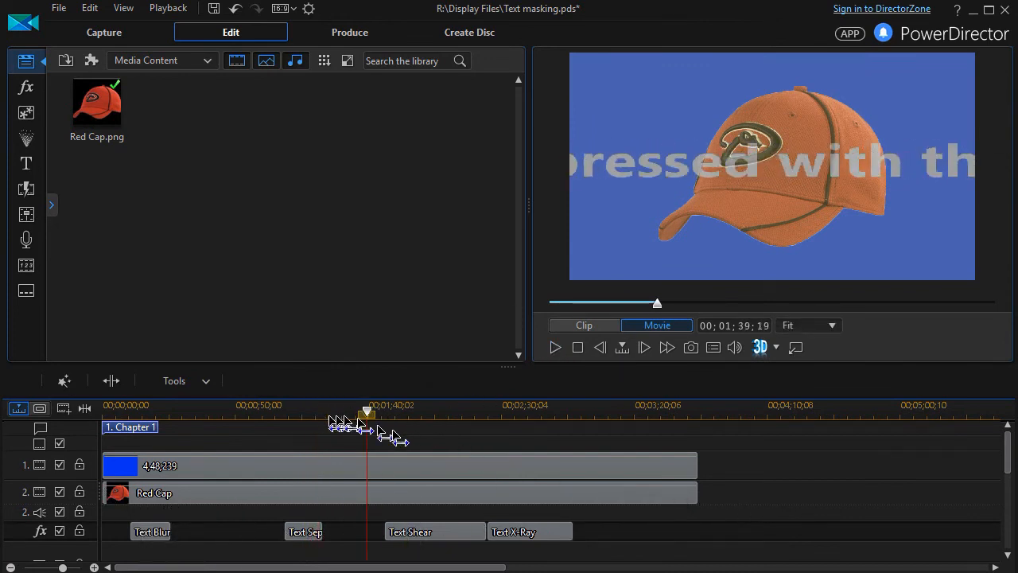
pyautogui.moveTo(366, 421); pyautogui.dragTo(399, 421)
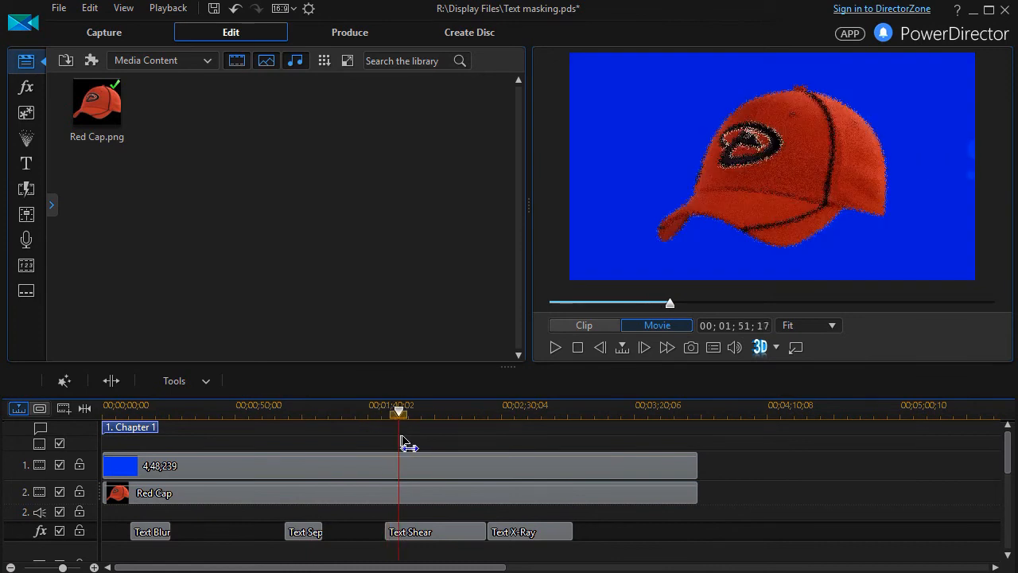
pyautogui.moveTo(397, 411); pyautogui.dragTo(406, 411)
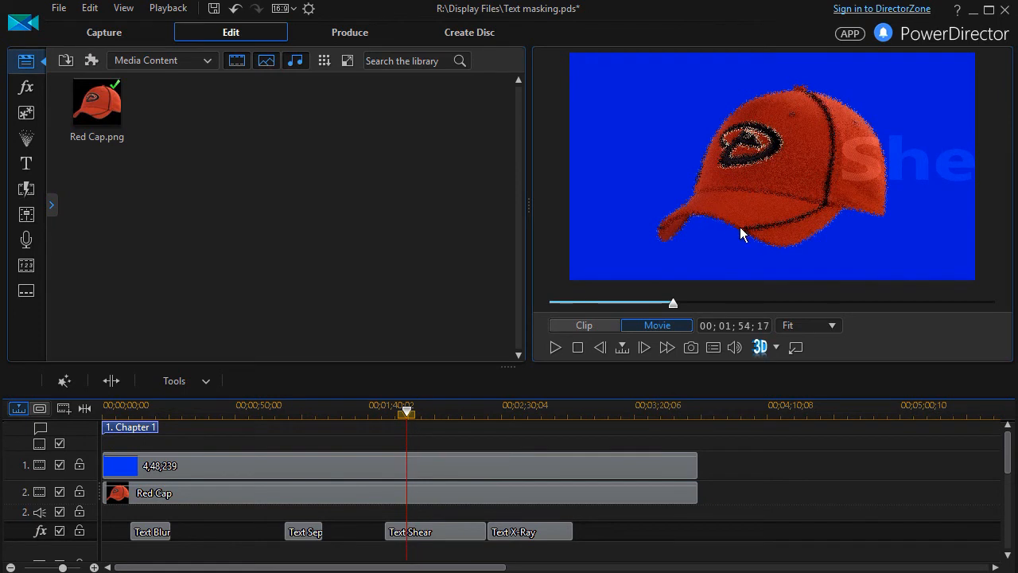
pyautogui.click(584, 325)
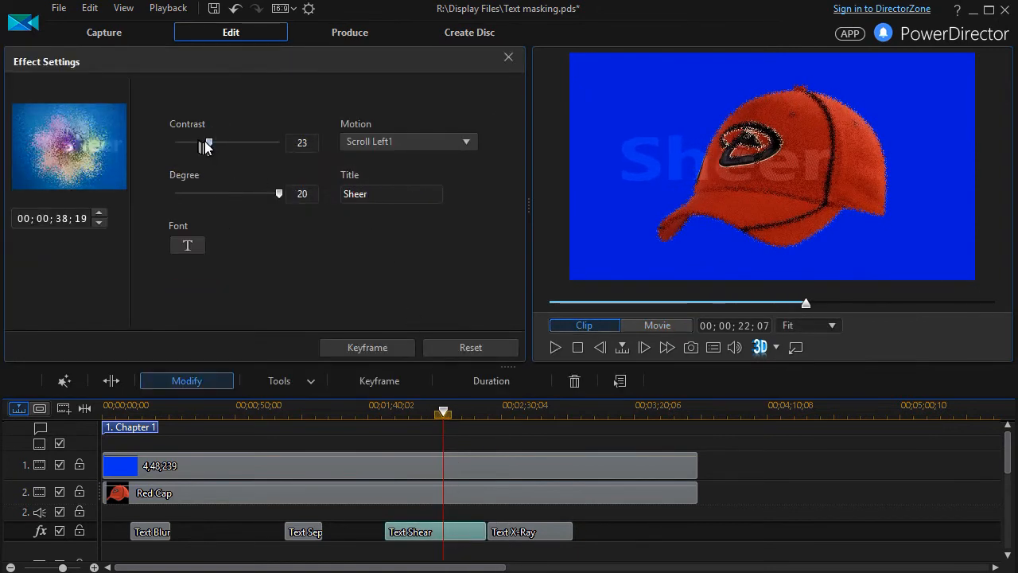
# Step: Set the Text Shear contrast to 35 and degree to 6
pyautogui.moveTo(209, 142); pyautogui.dragTo(175, 142)
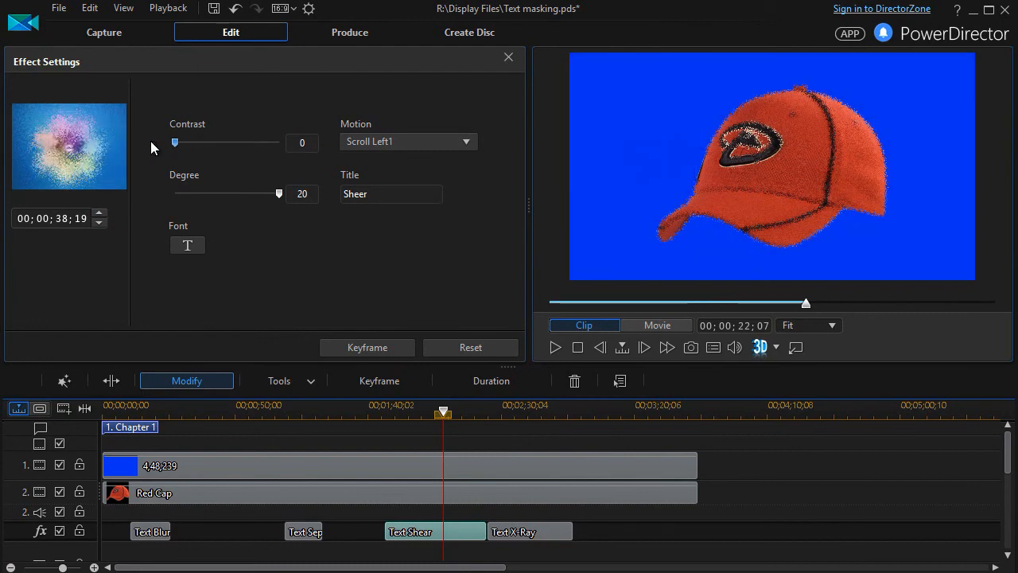
pyautogui.moveTo(175, 143); pyautogui.dragTo(279, 142)
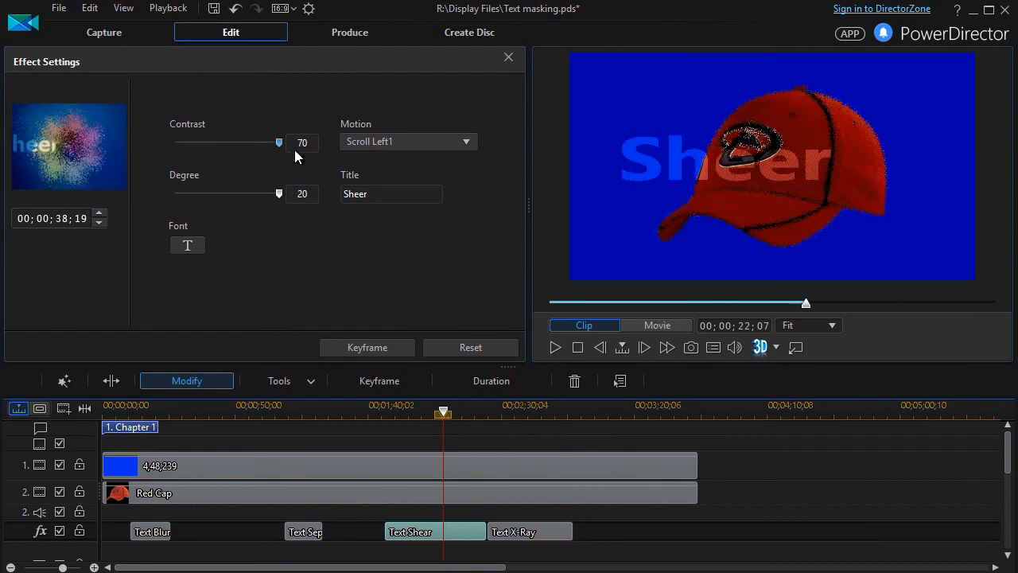
pyautogui.moveTo(279, 142); pyautogui.dragTo(227, 143)
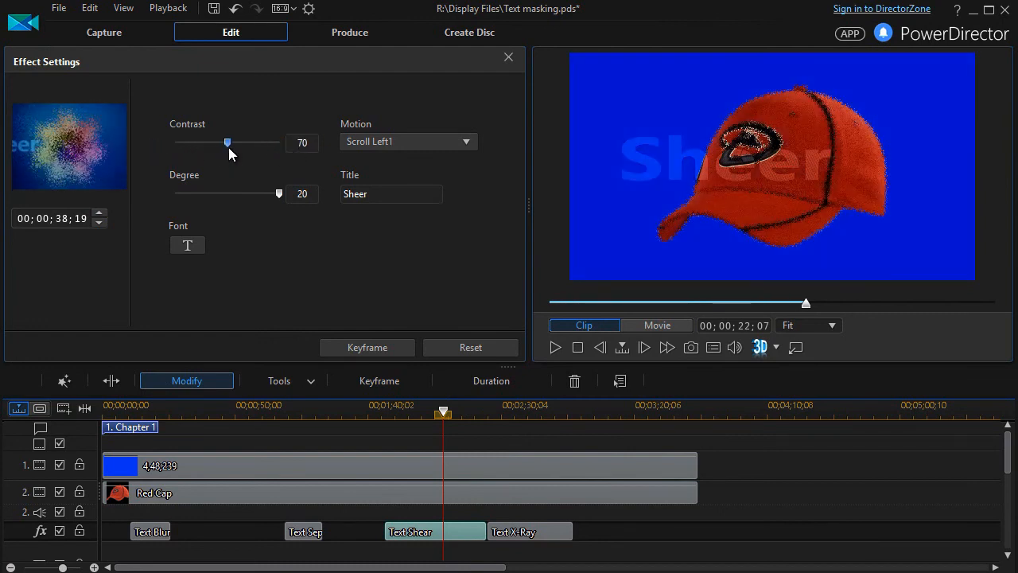
pyautogui.moveTo(227, 143); pyautogui.dragTo(227, 143)
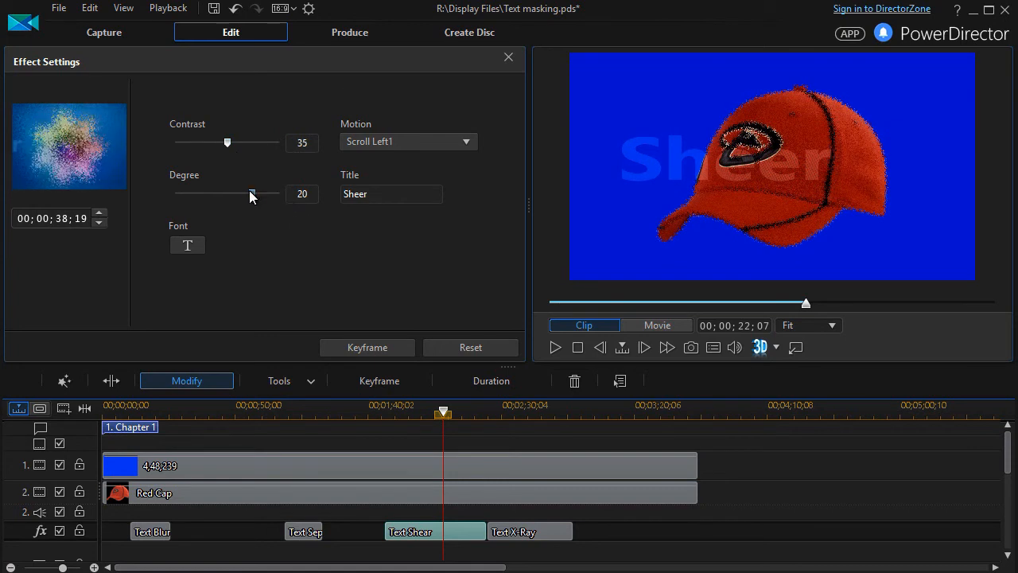
pyautogui.moveTo(252, 193); pyautogui.dragTo(206, 193)
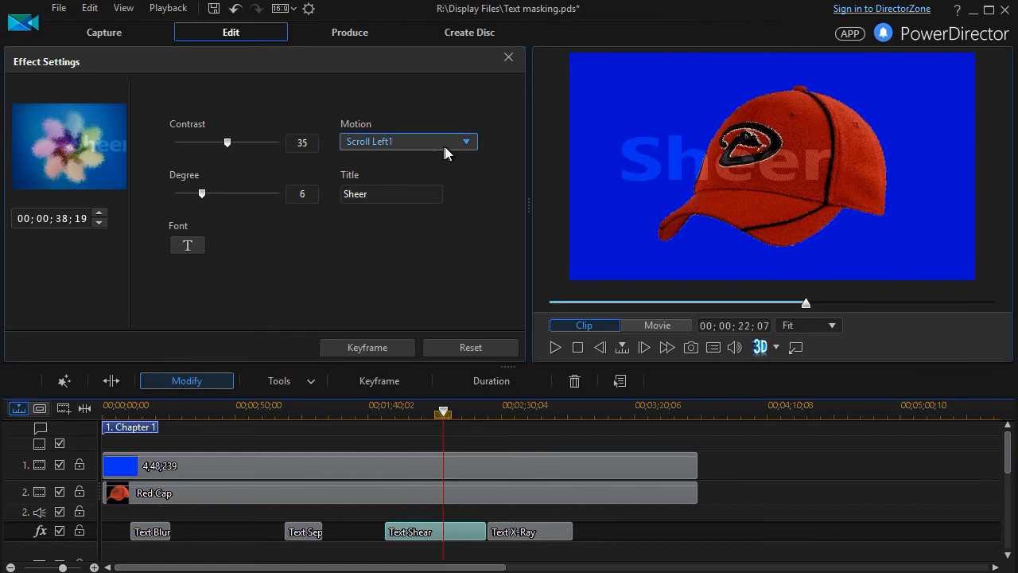
# Step: Replace the title text 'Sheer' with 'Hello World', fixing the typos
pyautogui.click(466, 141)
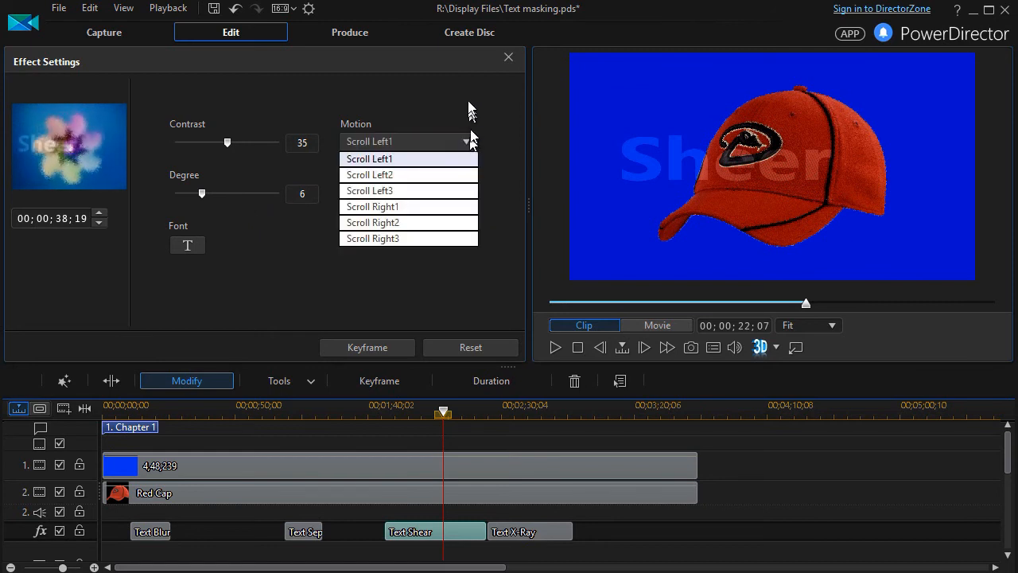
pyautogui.click(369, 158)
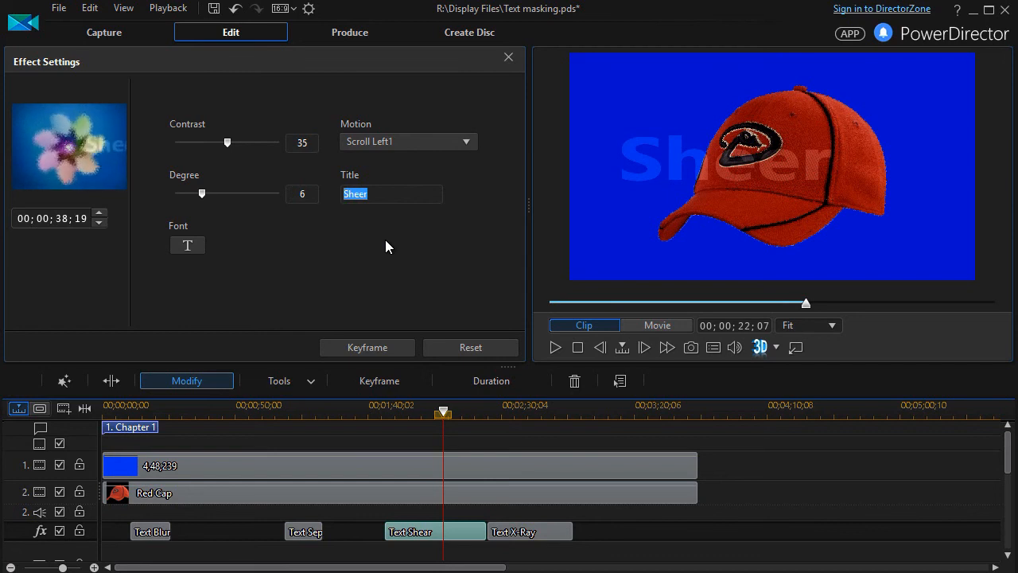
pyautogui.write('Hellow Woe')
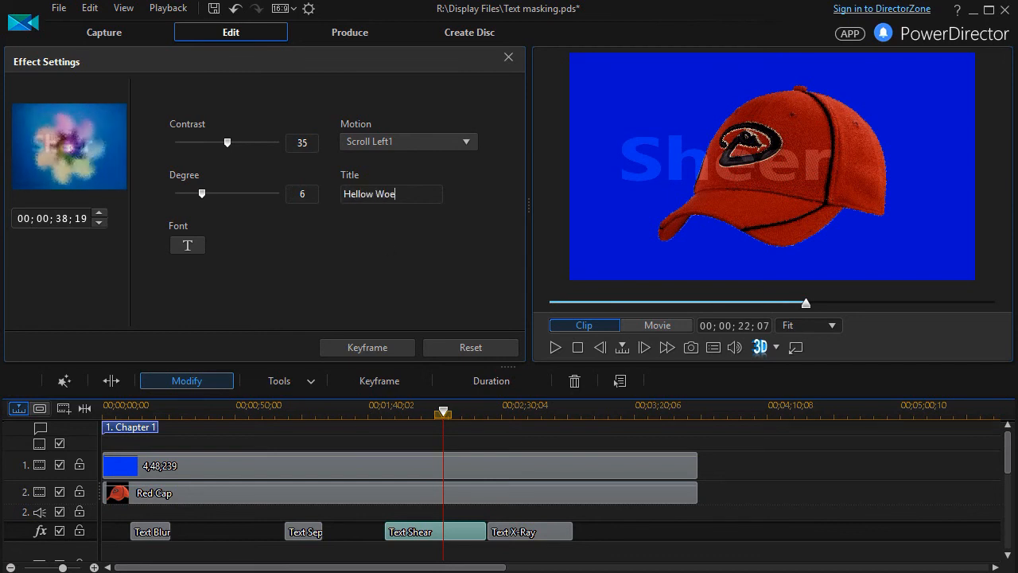
pyautogui.write('Hello Wpo')
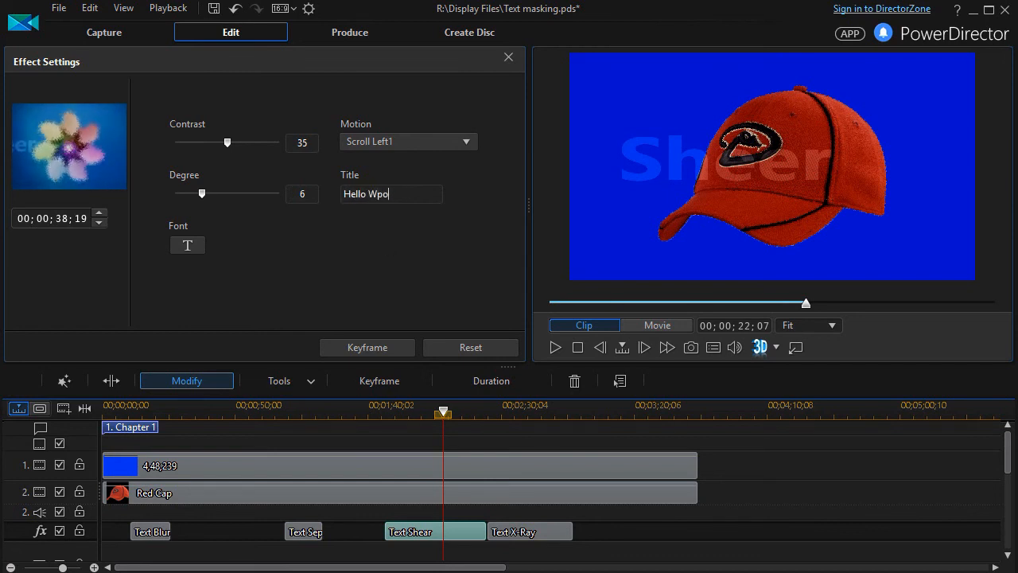
pyautogui.press('Backspace')
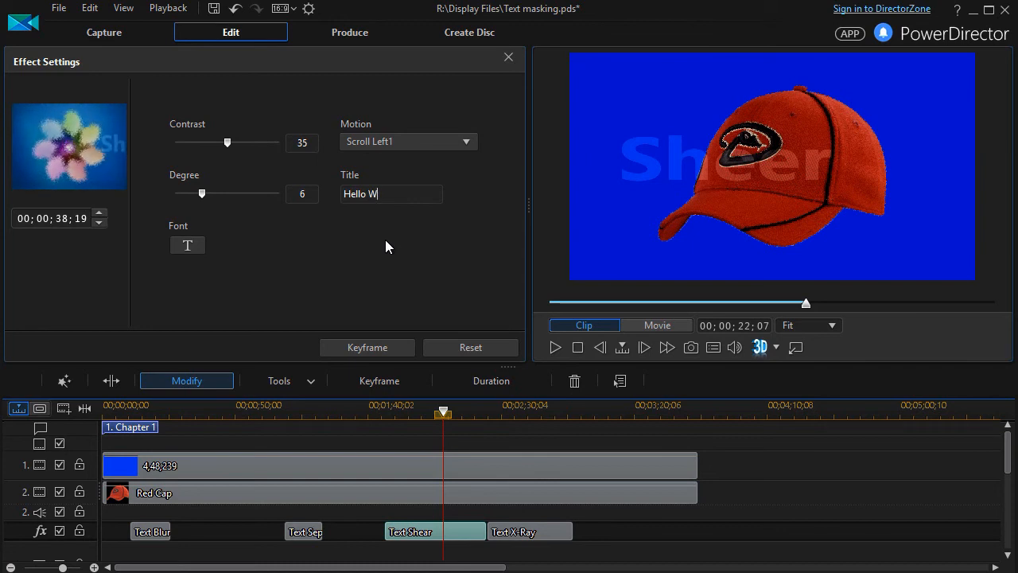
pyautogui.write('orld')
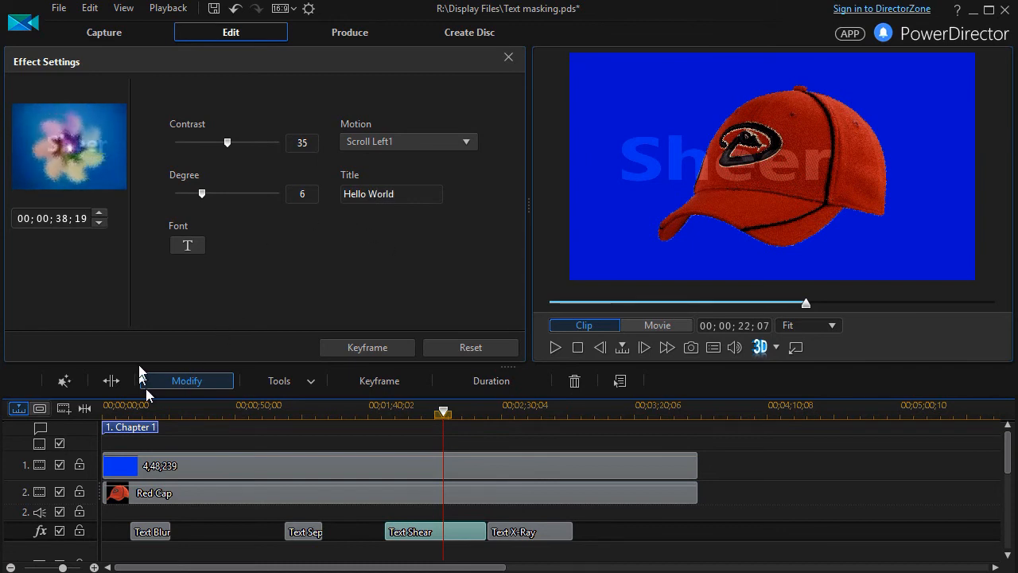
# Step: Pick Goudy Stout in the Font dialog for the title and confirm with OK
pyautogui.click(187, 245)
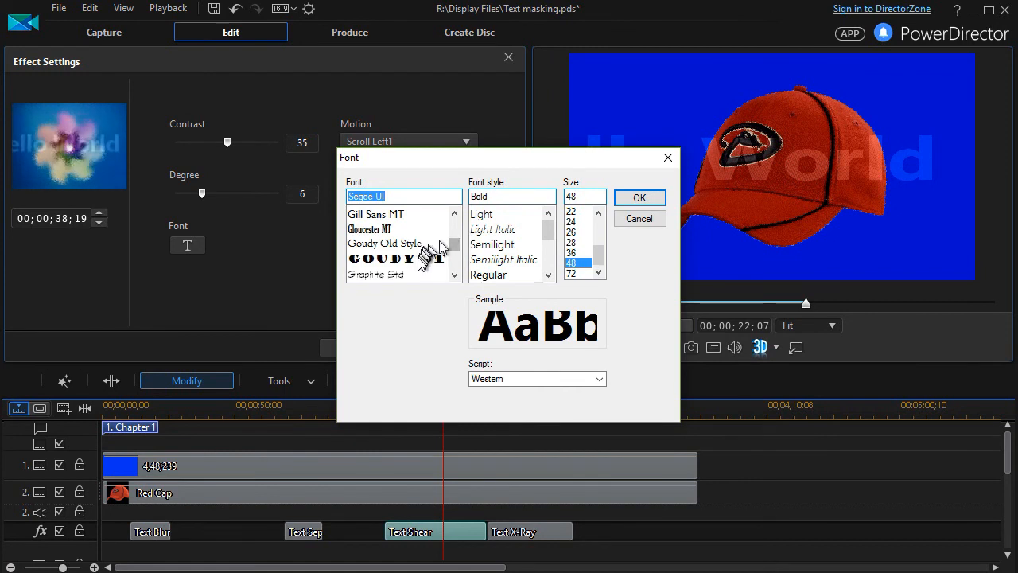
pyautogui.click(396, 258)
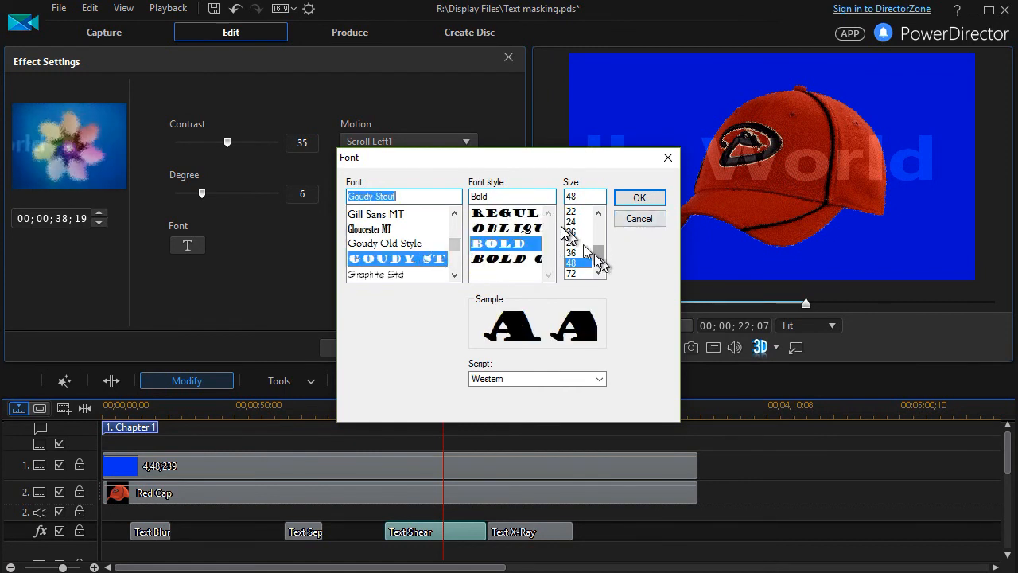
pyautogui.click(639, 198)
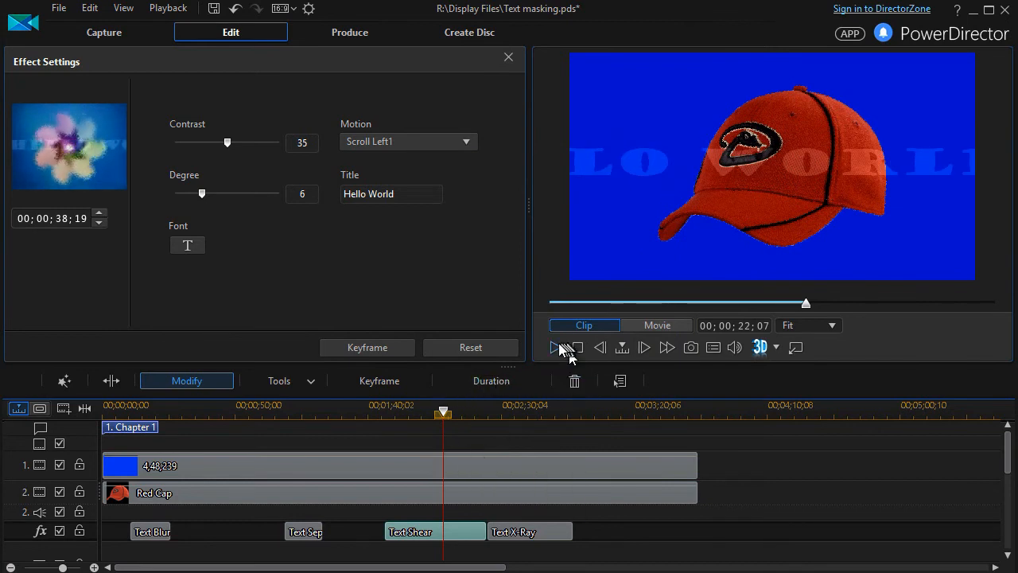
# Step: Play the preview to watch the Goudy Stout 'Hello World' text scroll, then stop
pyautogui.click(555, 347)
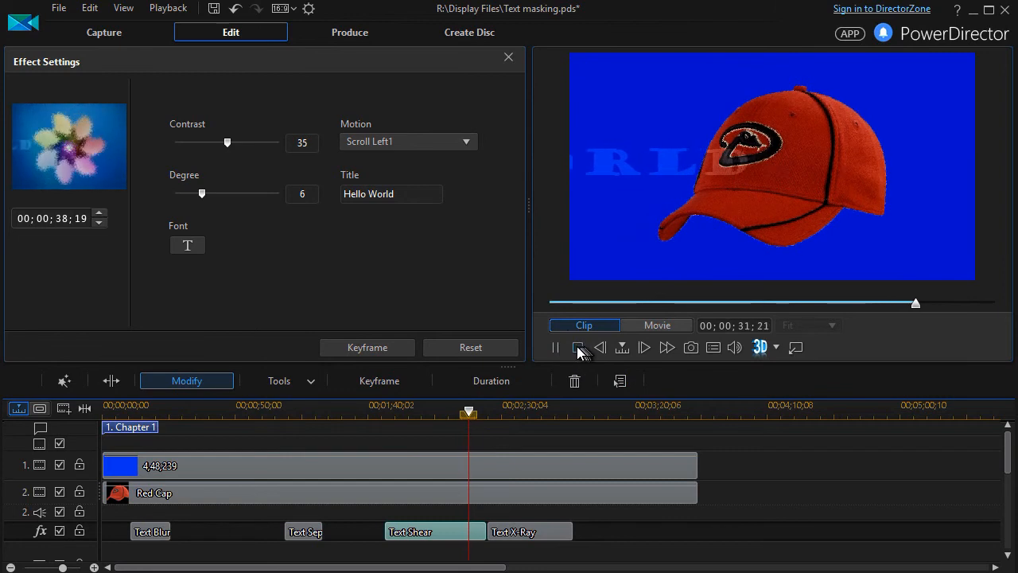
pyautogui.click(579, 346)
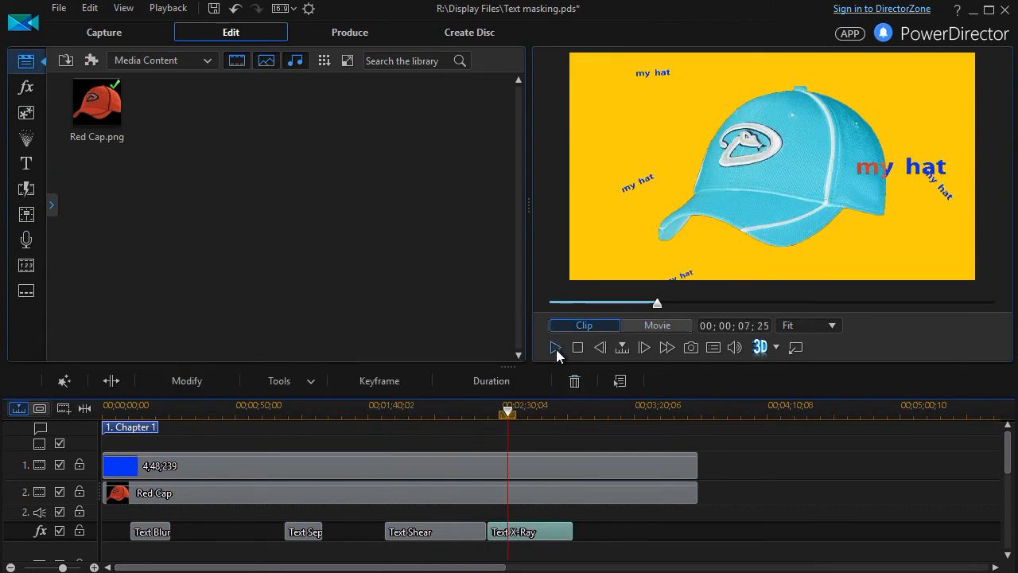
# Step: Play the movie through the 'my hat' X-Ray section, then stop at the start
pyautogui.click(556, 347)
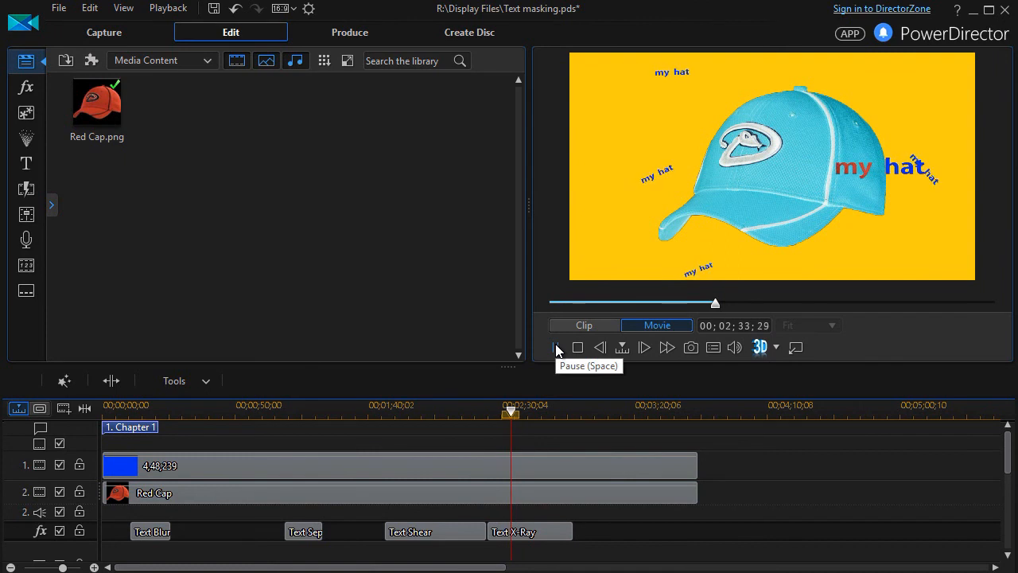
pyautogui.click(557, 347)
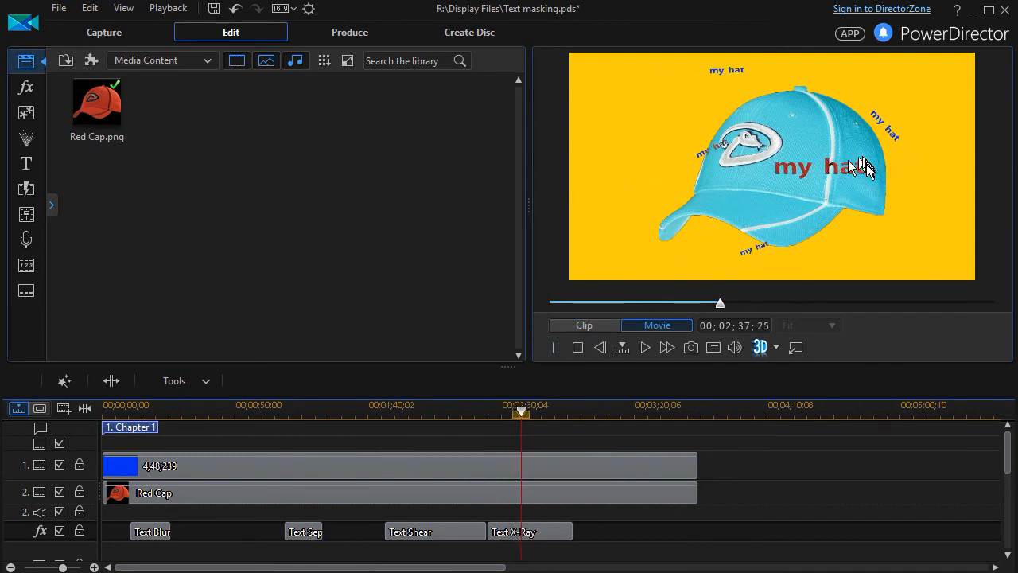
pyautogui.click(642, 347)
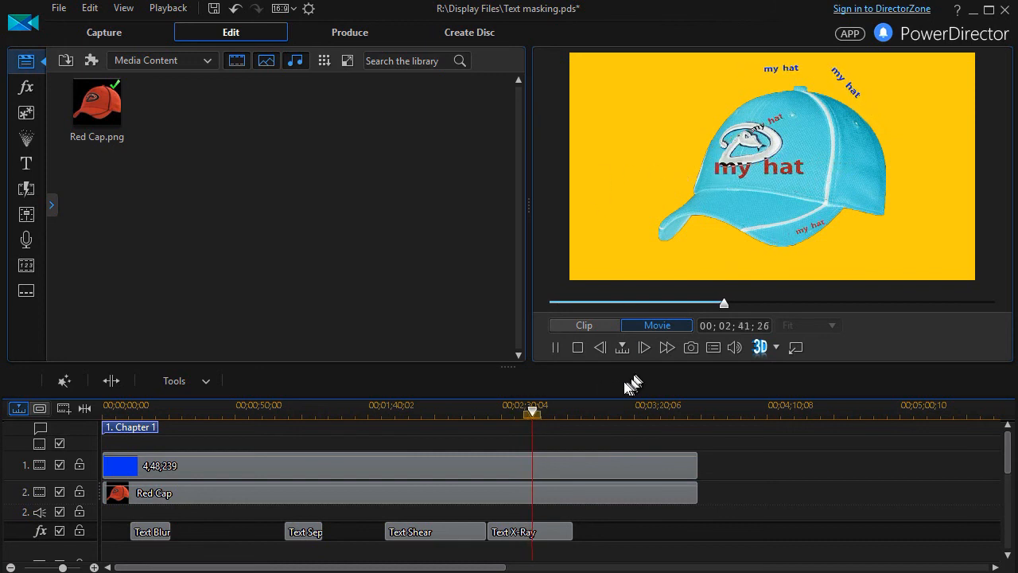
pyautogui.click(556, 347)
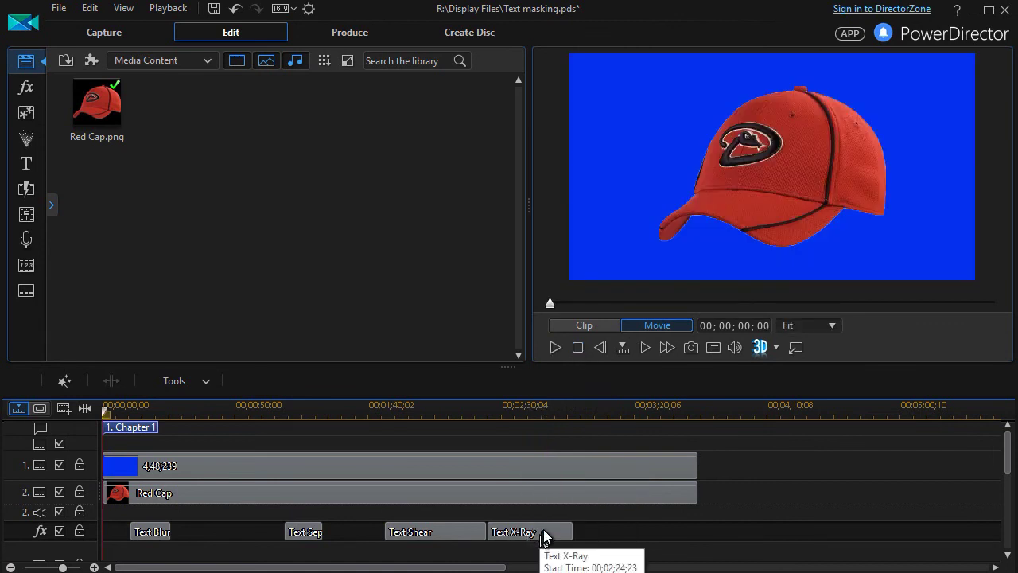
# Step: Set the Text X-Ray Degree to 0, check motion styles, and close the settings
pyautogui.doubleClick(514, 532)
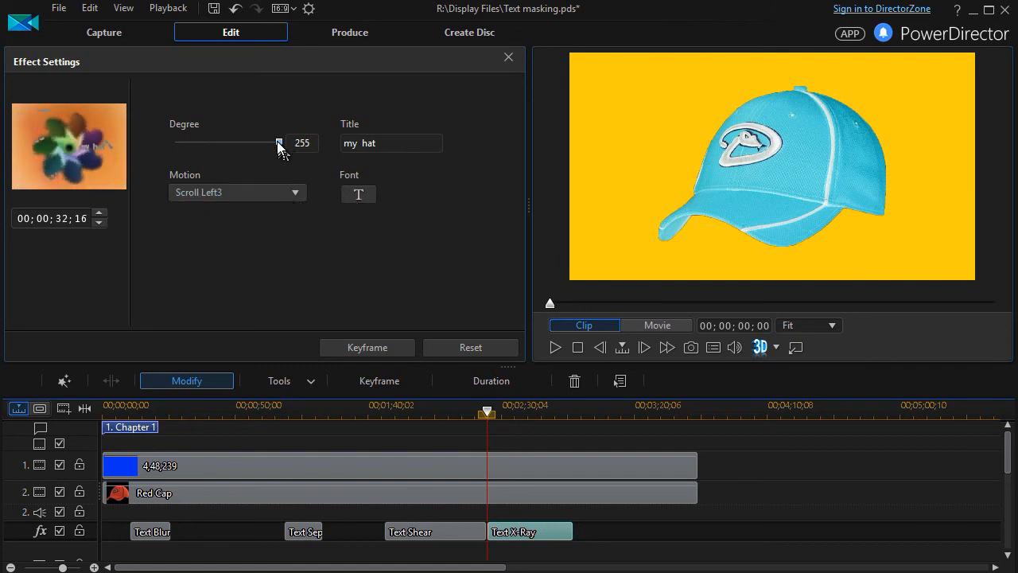
pyautogui.moveTo(278, 142); pyautogui.dragTo(191, 142)
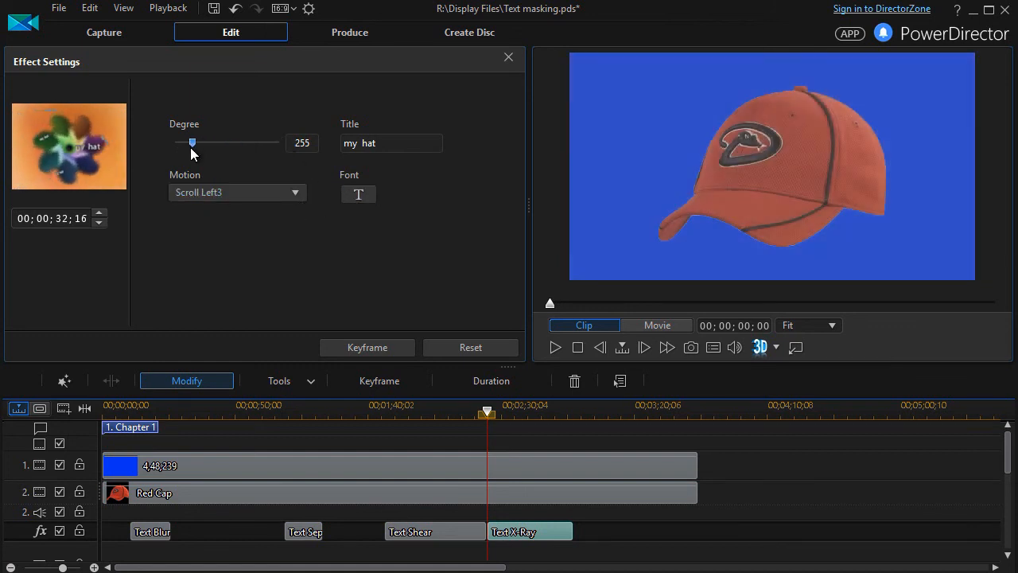
pyautogui.moveTo(192, 142); pyautogui.dragTo(197, 142)
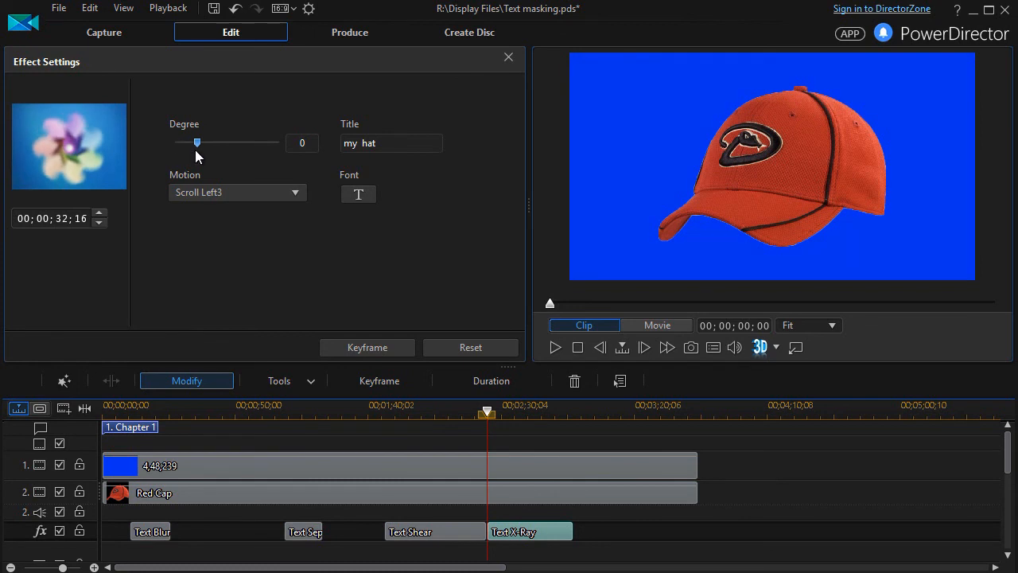
pyautogui.moveTo(197, 142); pyautogui.dragTo(248, 142)
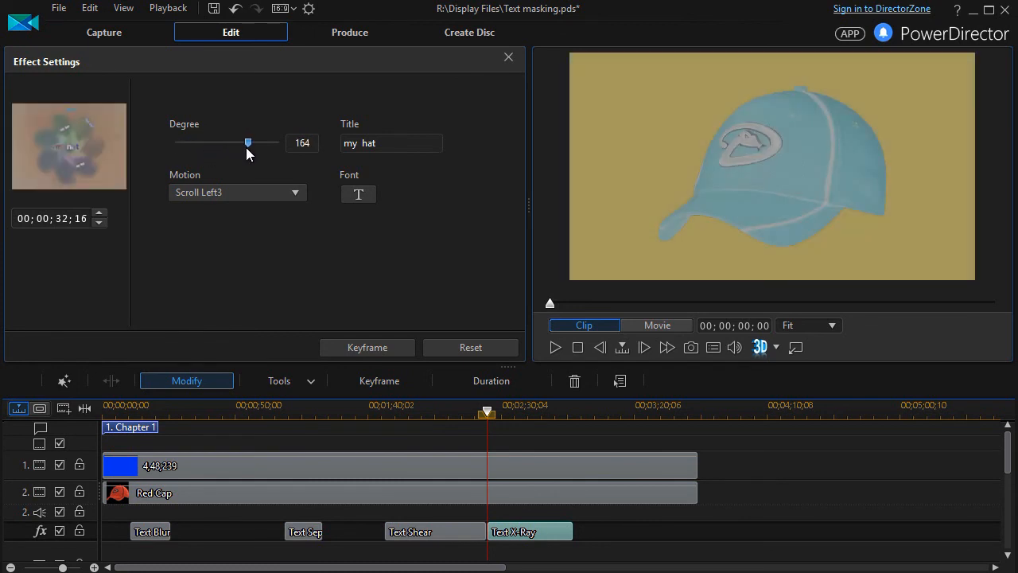
pyautogui.moveTo(247, 143); pyautogui.dragTo(278, 142)
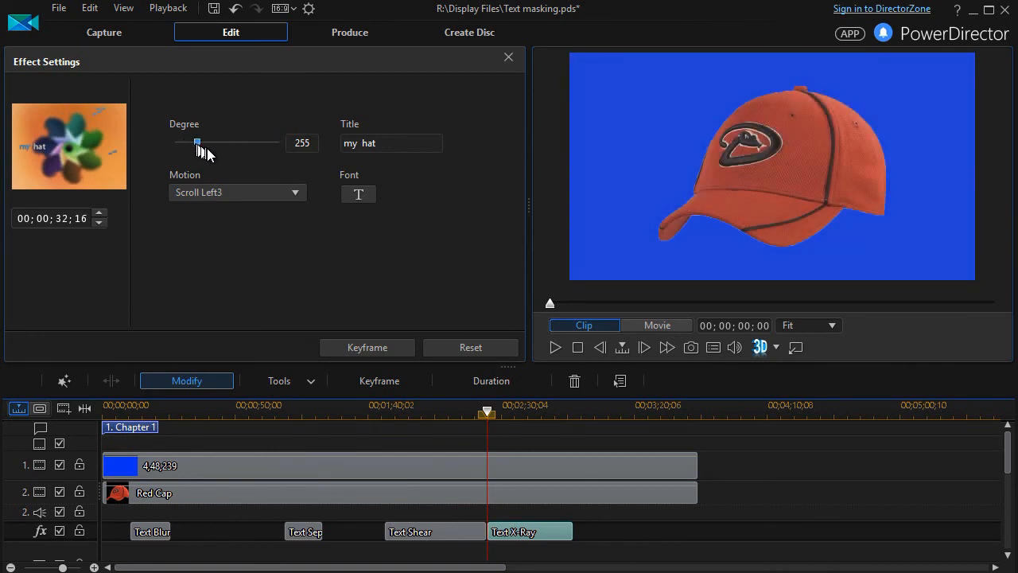
pyautogui.moveTo(198, 142); pyautogui.dragTo(175, 142)
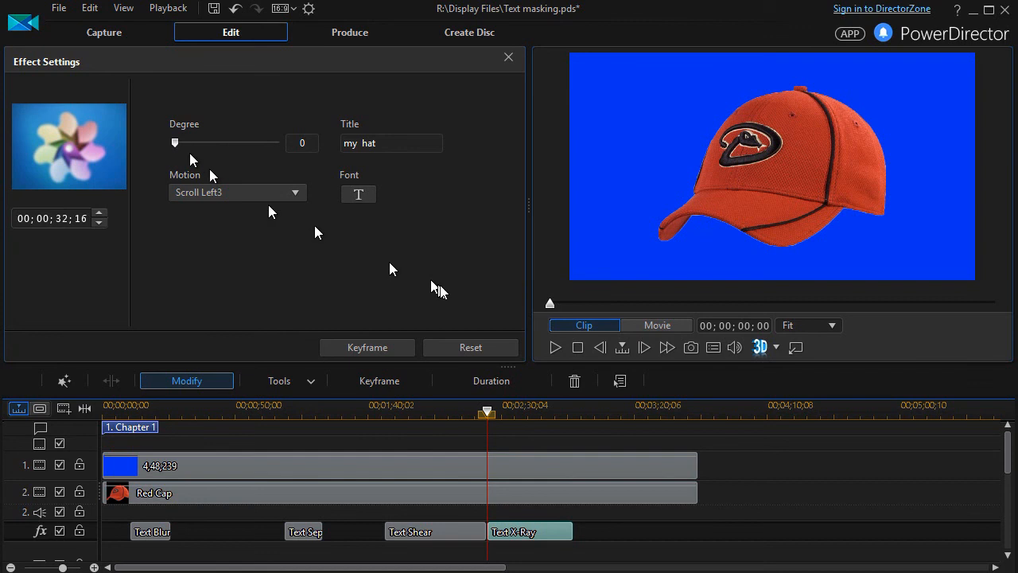
pyautogui.moveTo(652, 536)
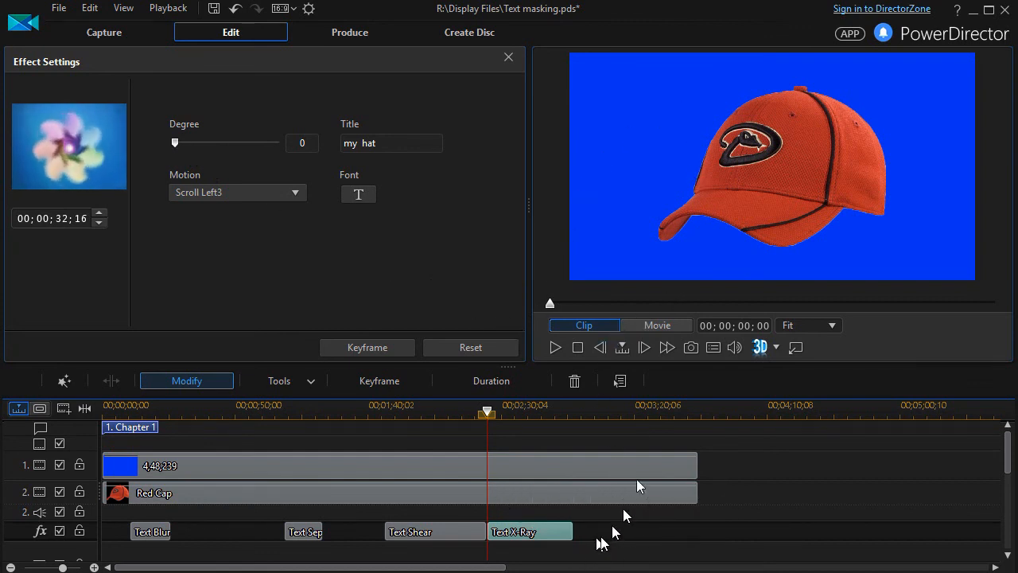
pyautogui.moveTo(314, 195)
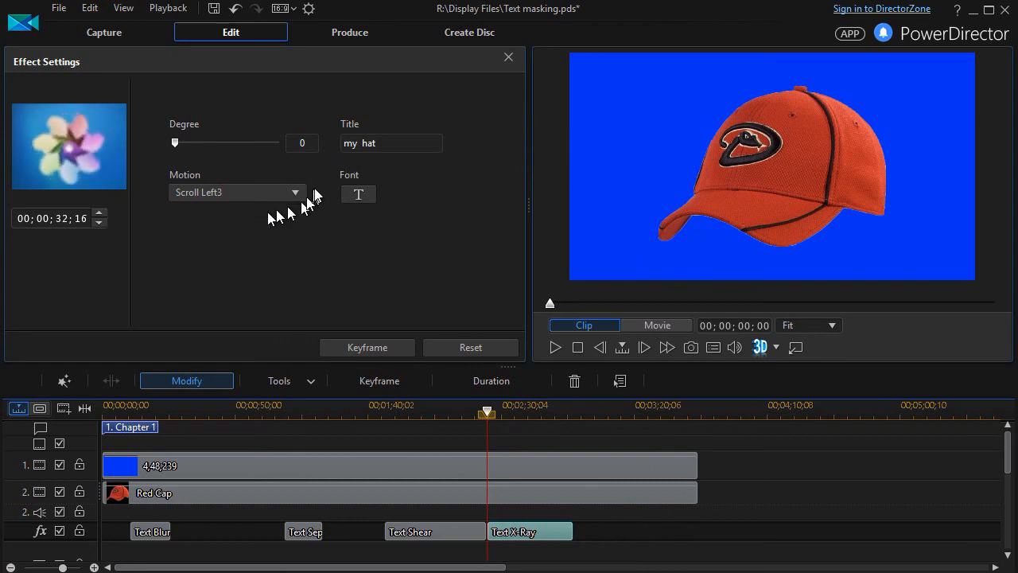
pyautogui.click(294, 191)
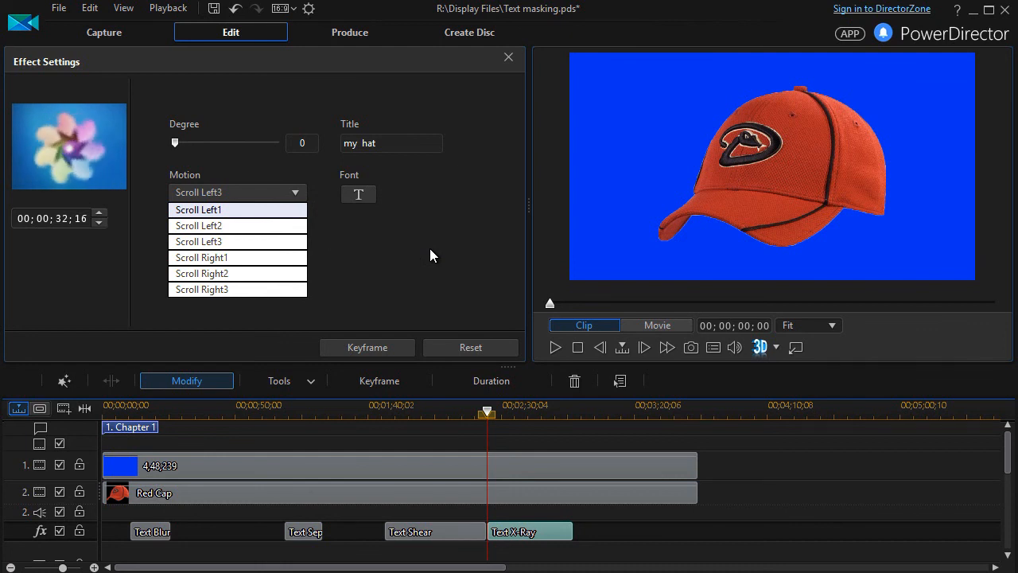
pyautogui.moveTo(436, 239)
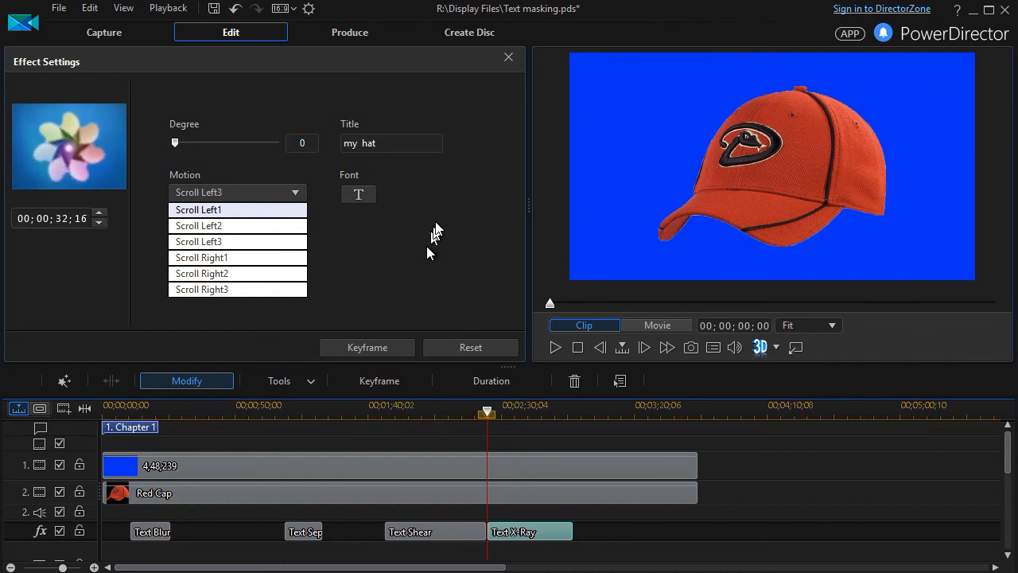
pyautogui.moveTo(469, 198)
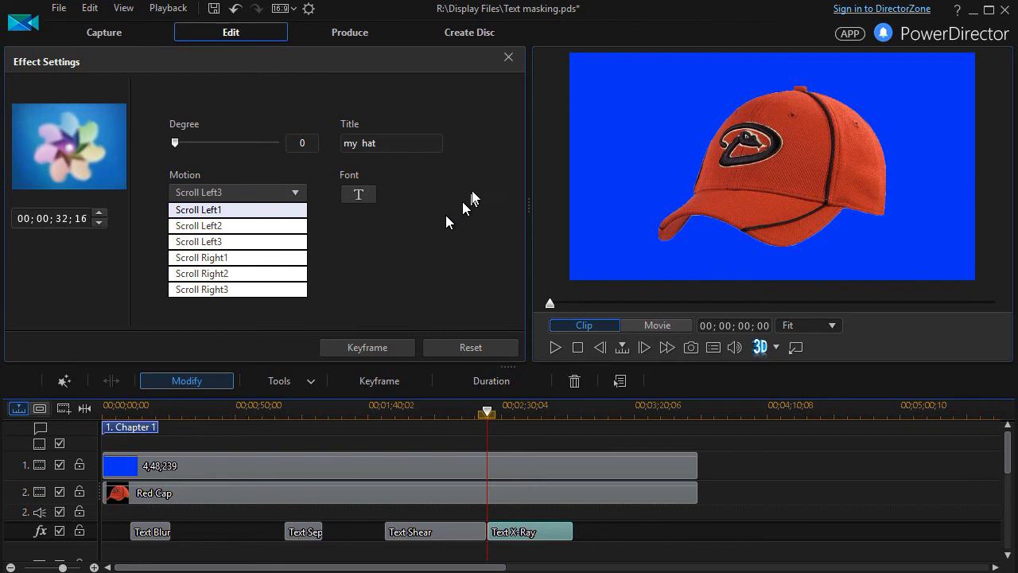
pyautogui.click(509, 57)
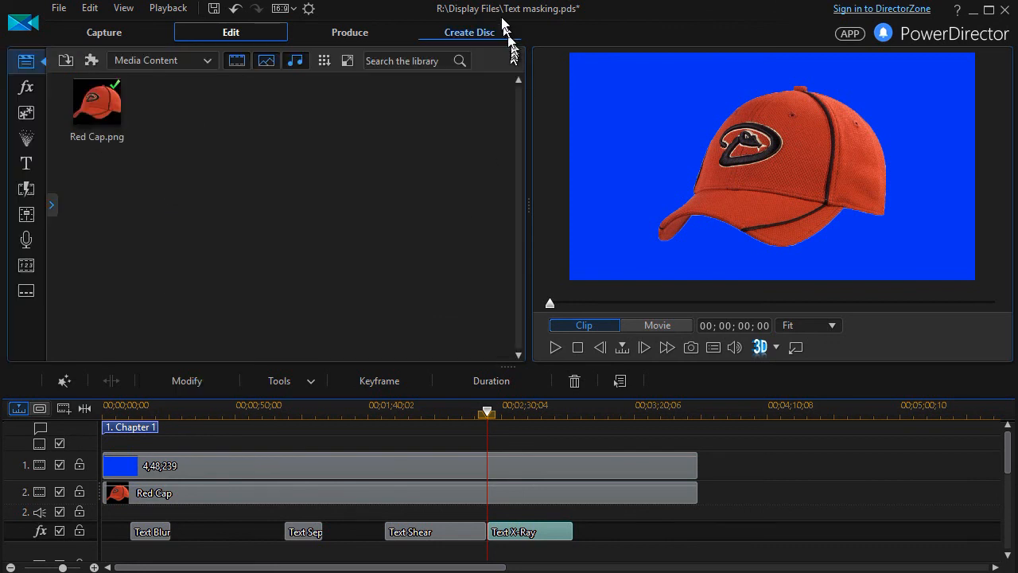